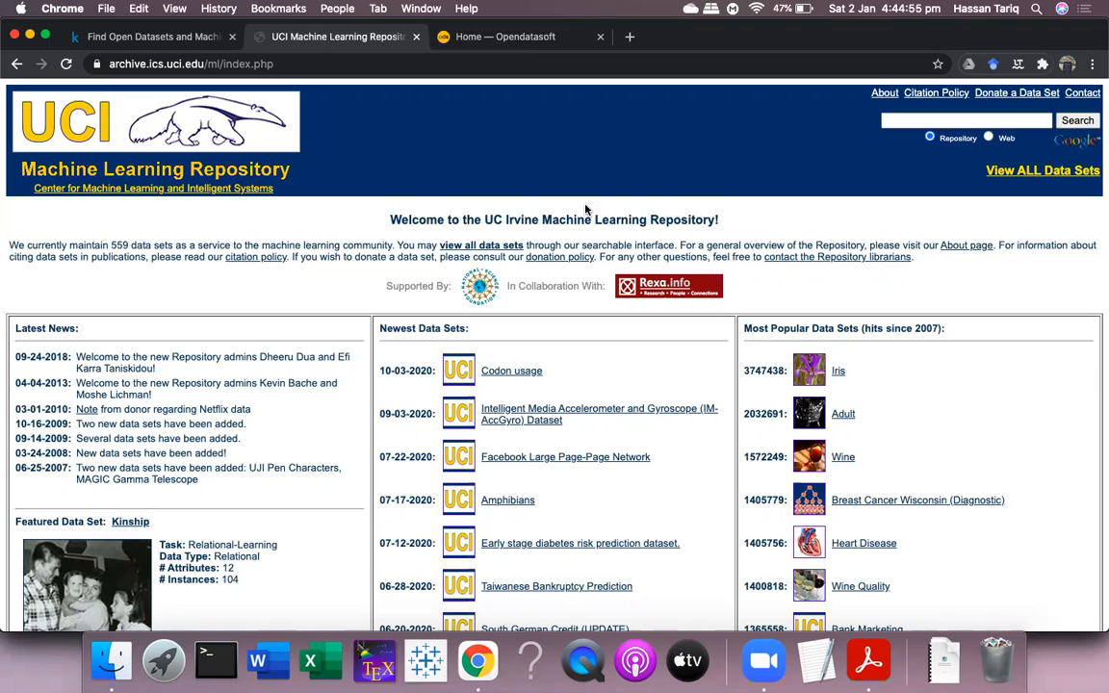
pyautogui.moveTo(418, 50)
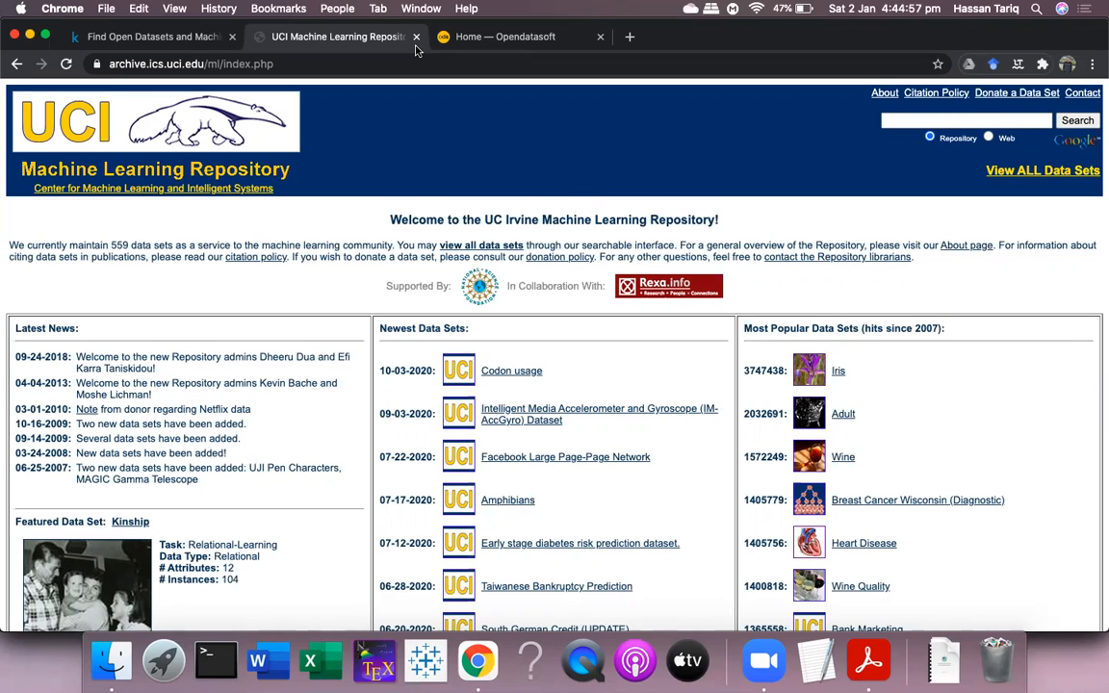
pyautogui.moveTo(402, 93)
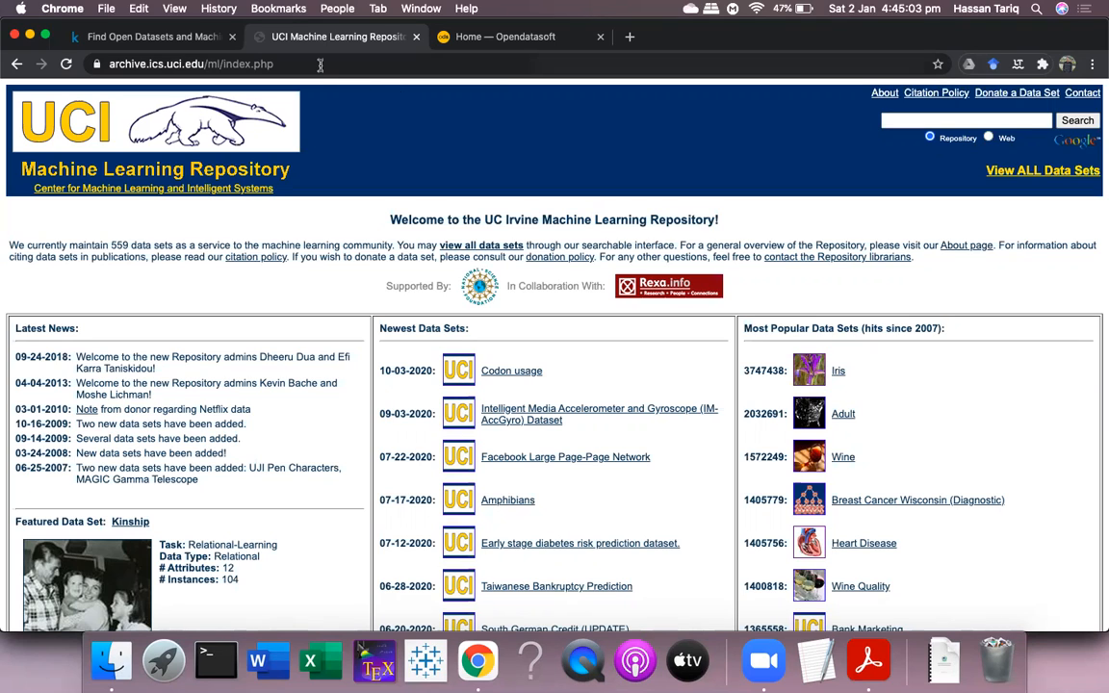
pyautogui.moveTo(273, 196)
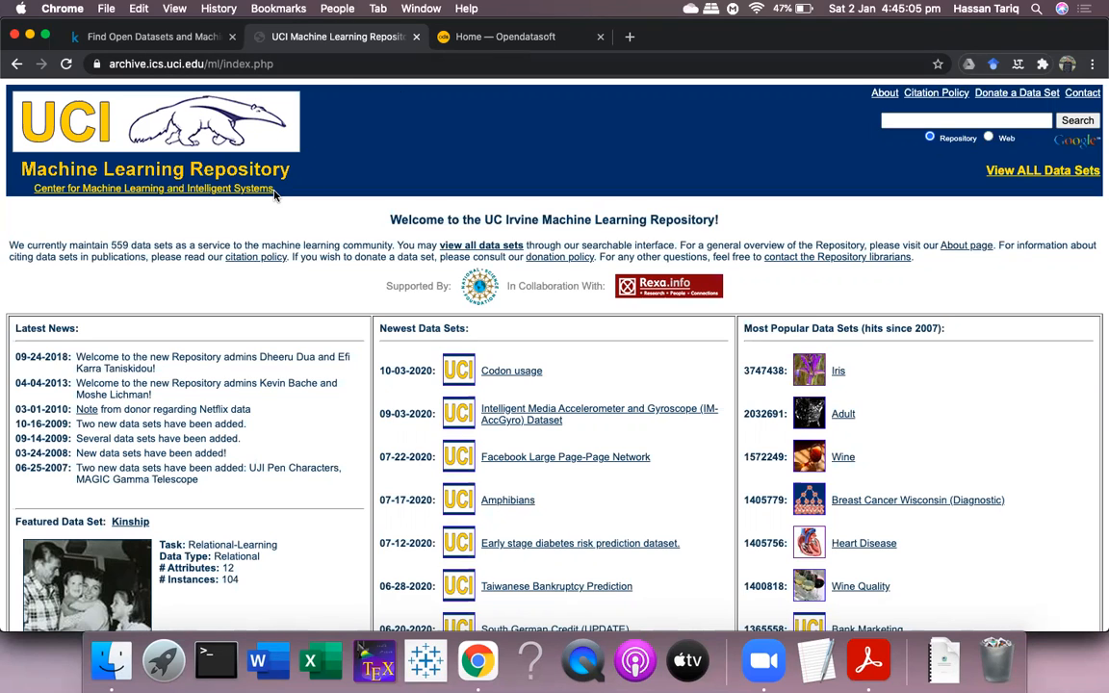
pyautogui.moveTo(428, 177)
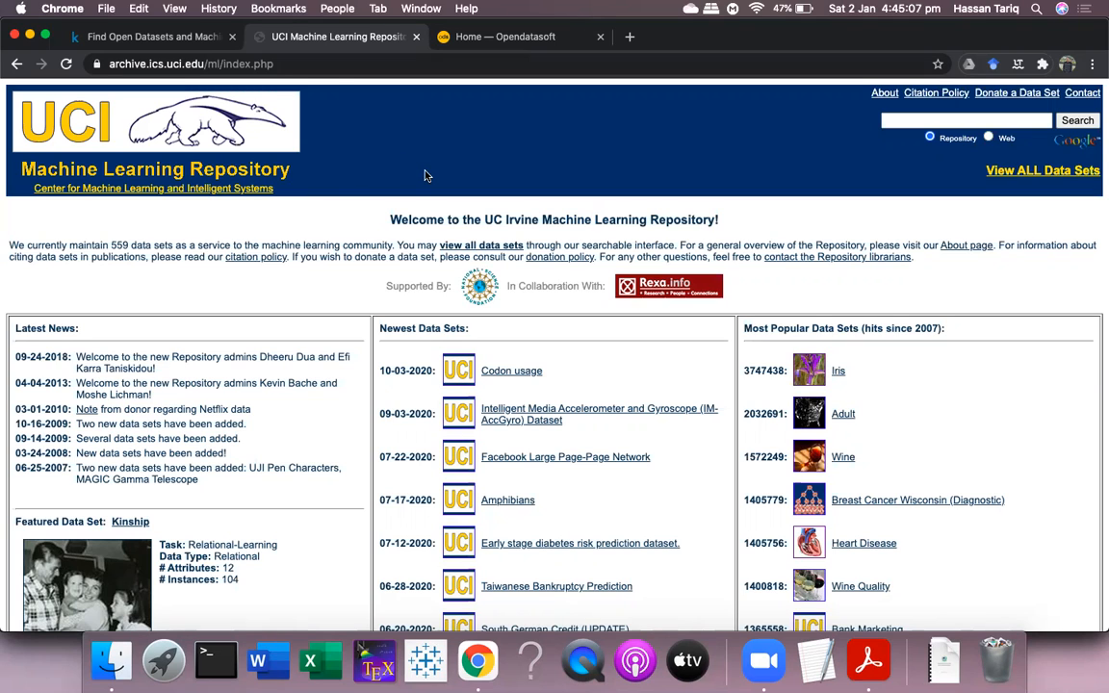
pyautogui.moveTo(375, 143)
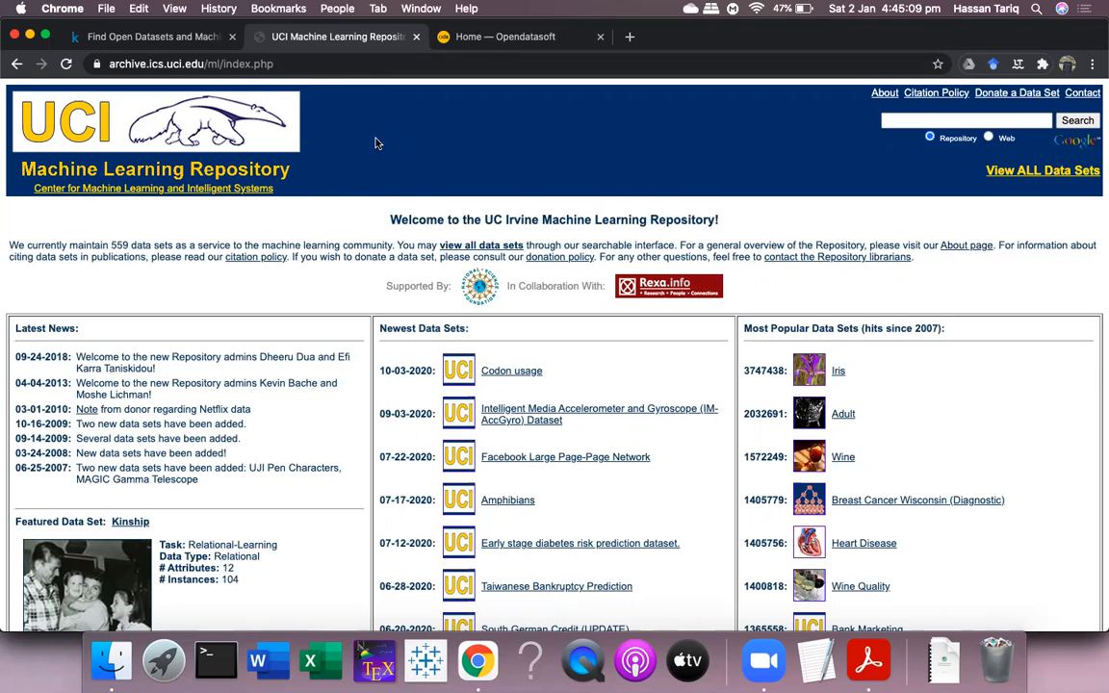
# - Open the Iris data set from the Most Popular Data Sets list on the UCI home page
pyautogui.scroll(-3)
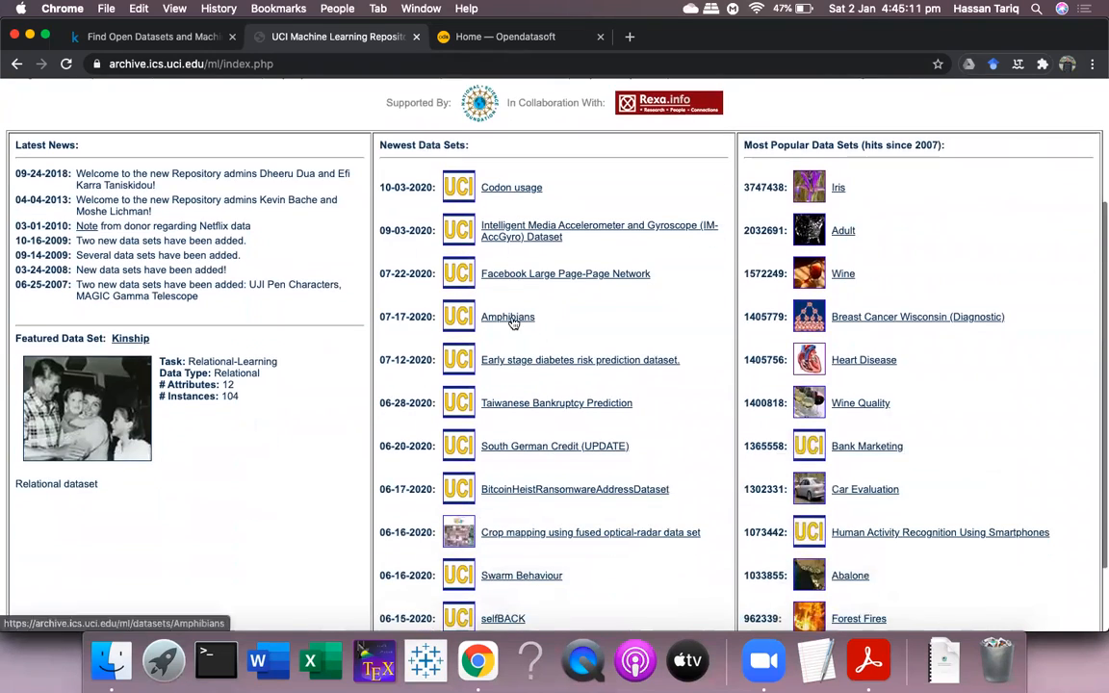
pyautogui.scroll(3)
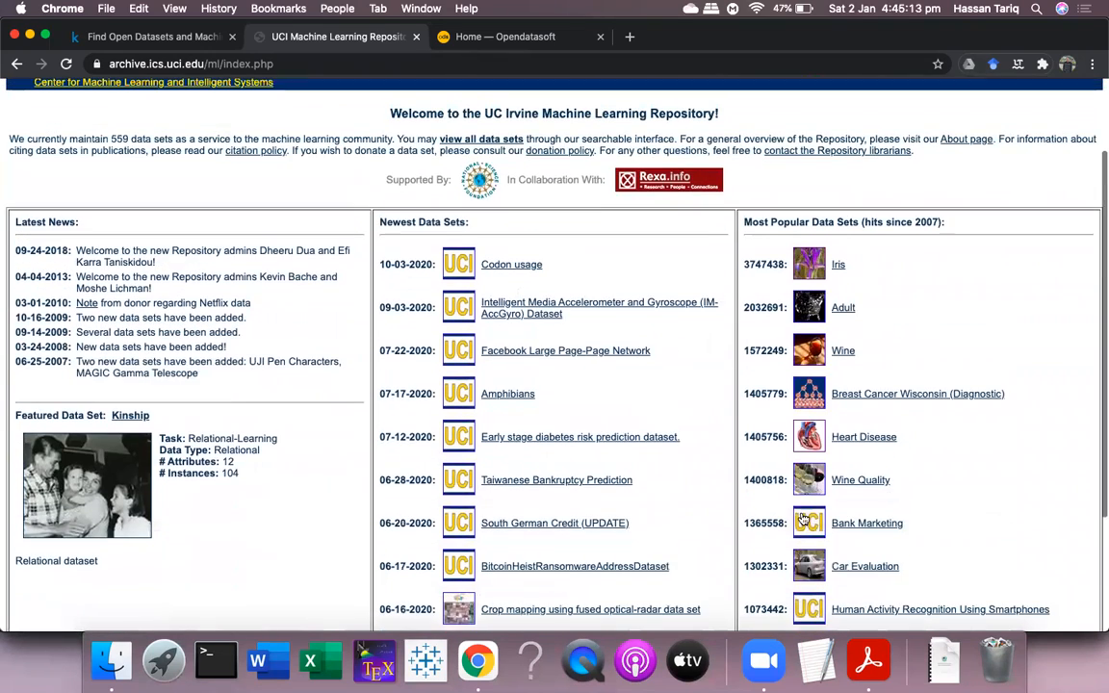
pyautogui.moveTo(763, 283)
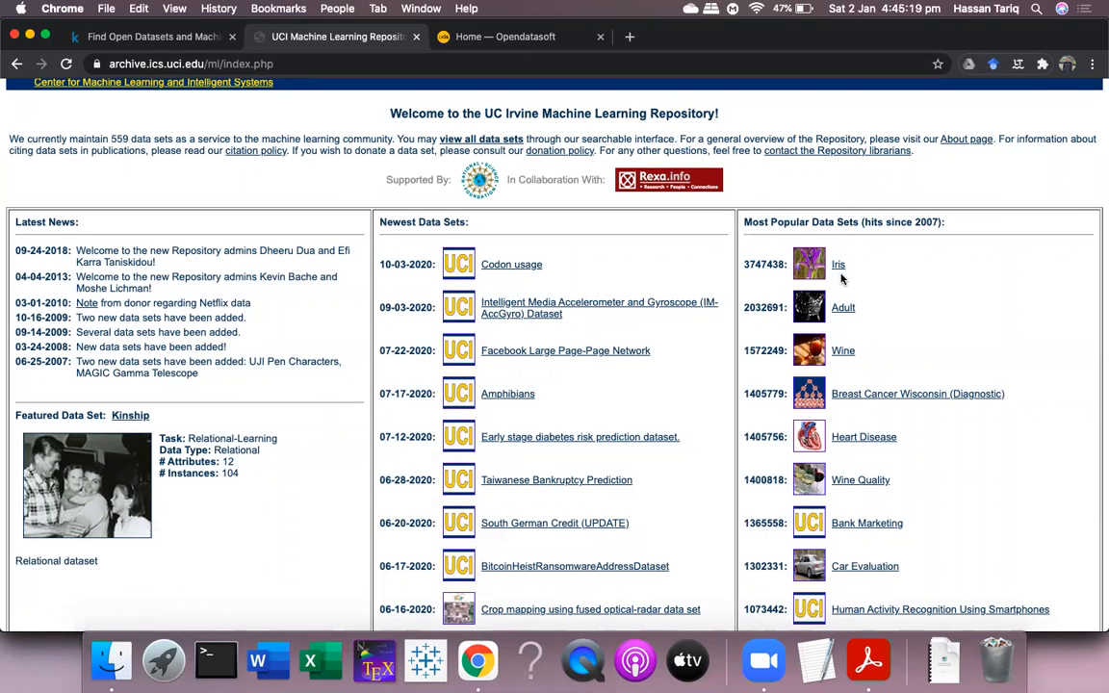
pyautogui.click(838, 263)
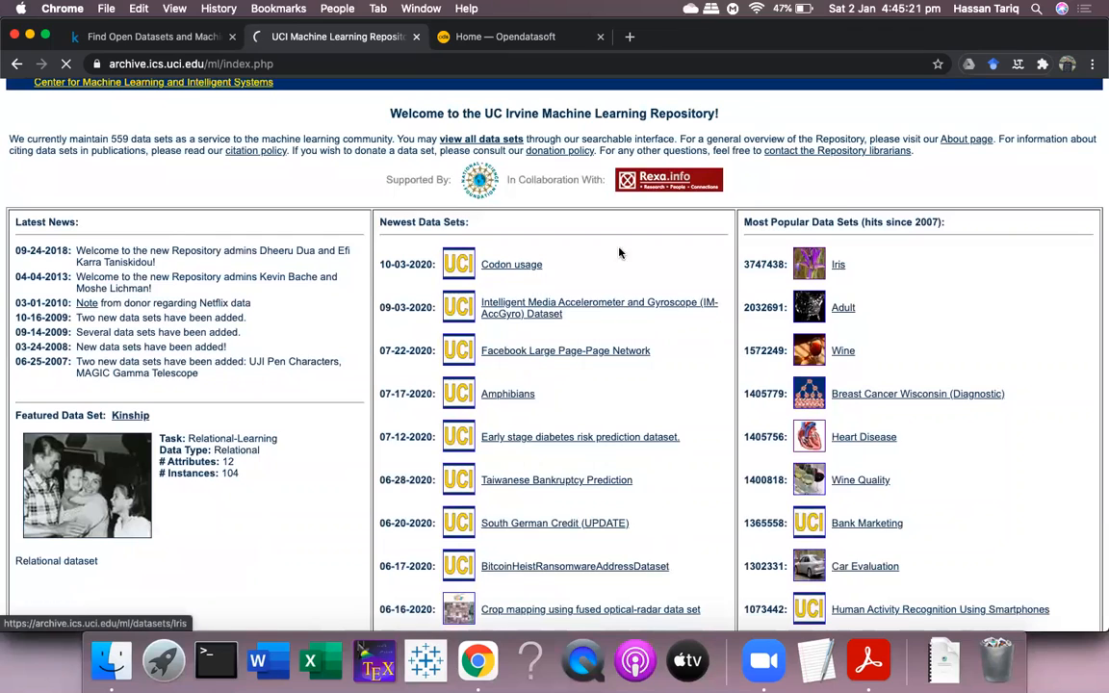
pyautogui.click(838, 264)
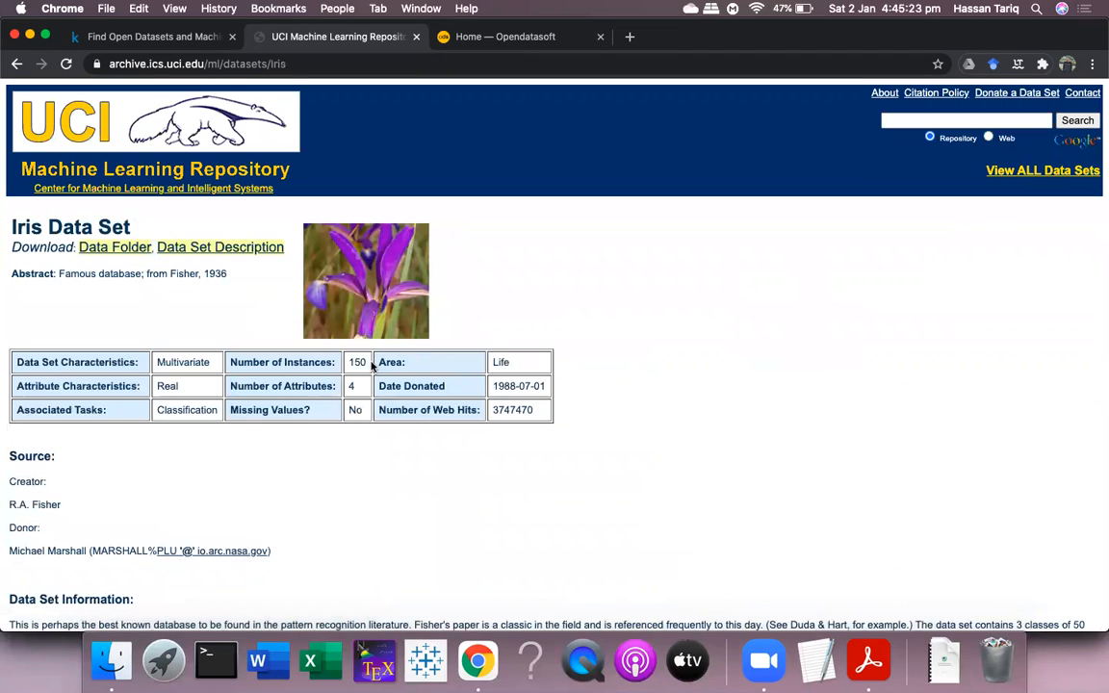
pyautogui.moveTo(158, 266)
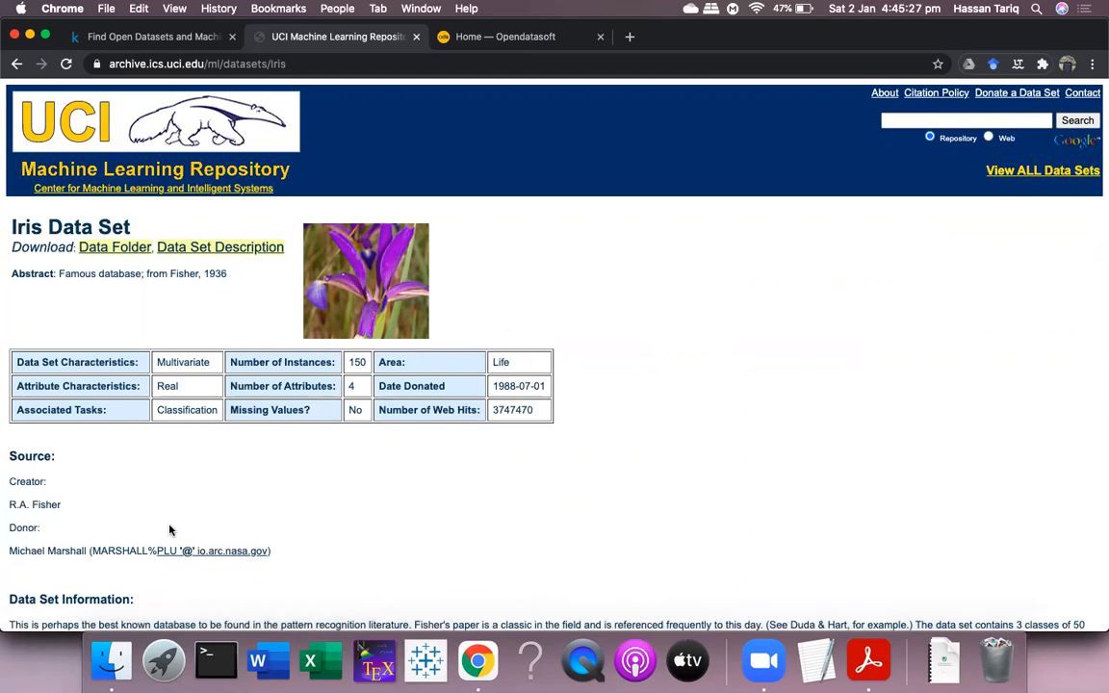
pyautogui.scroll(-3)
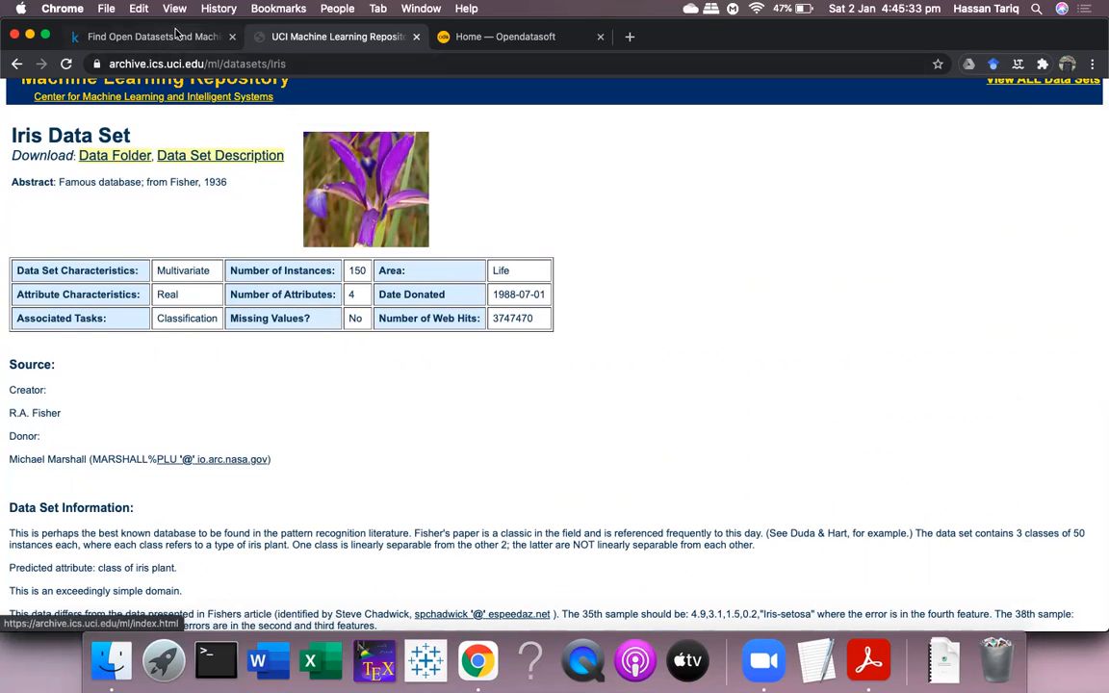
# - Switch to the Kaggle datasets page and browse down the public datasets list
pyautogui.click(144, 37)
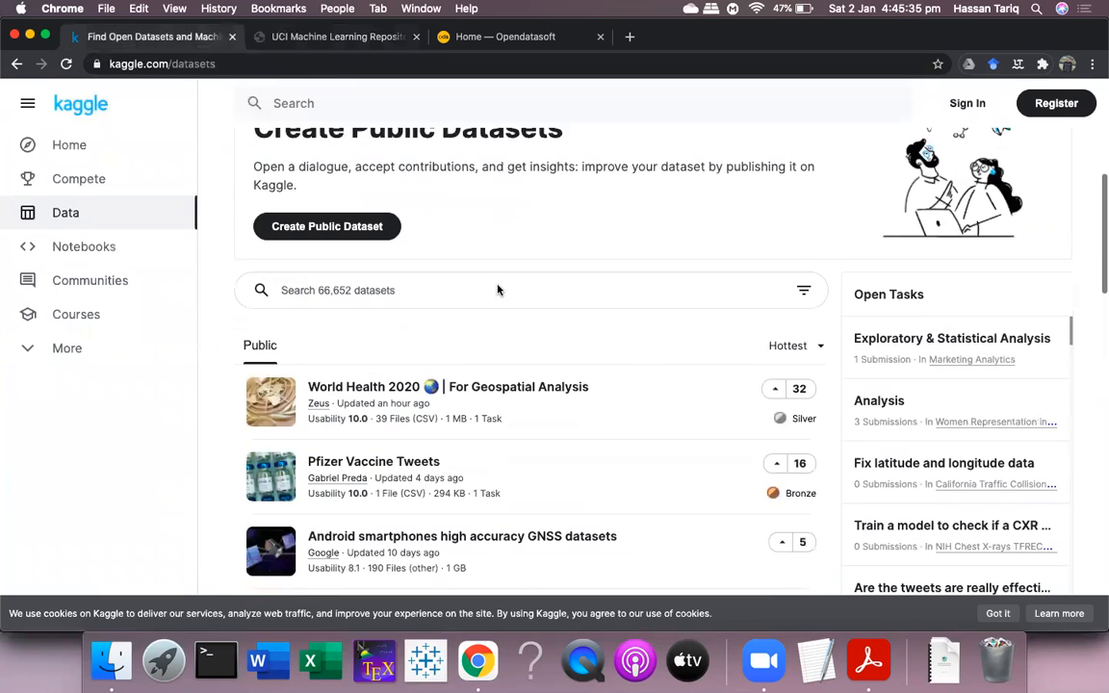
pyautogui.scroll(-3)
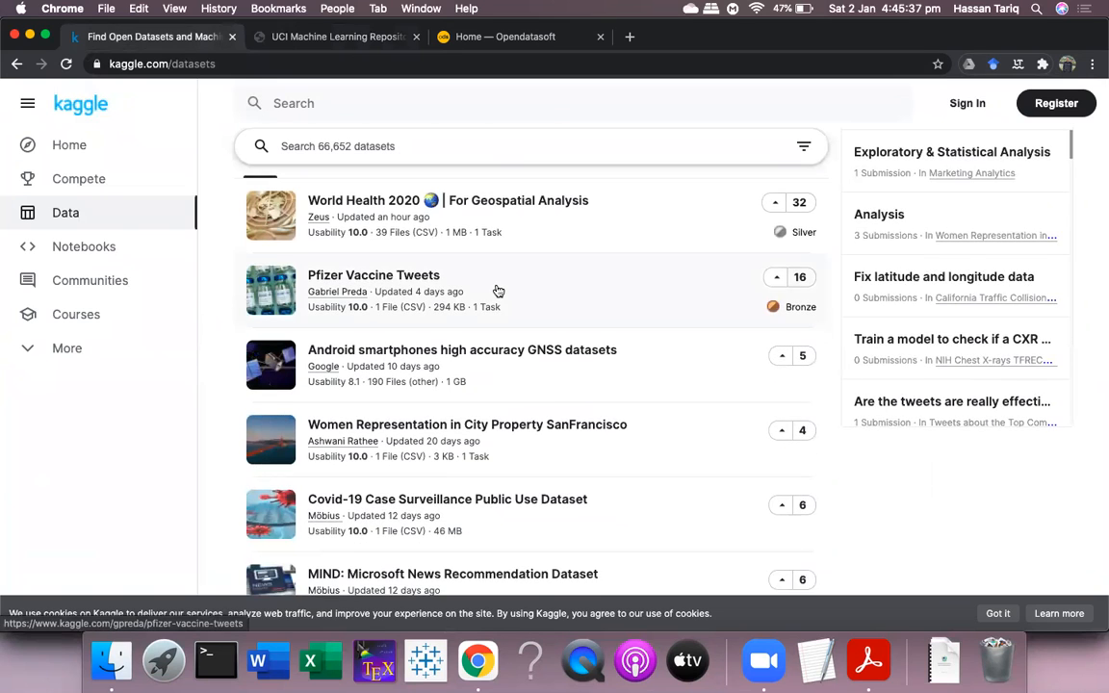
pyautogui.scroll(-3)
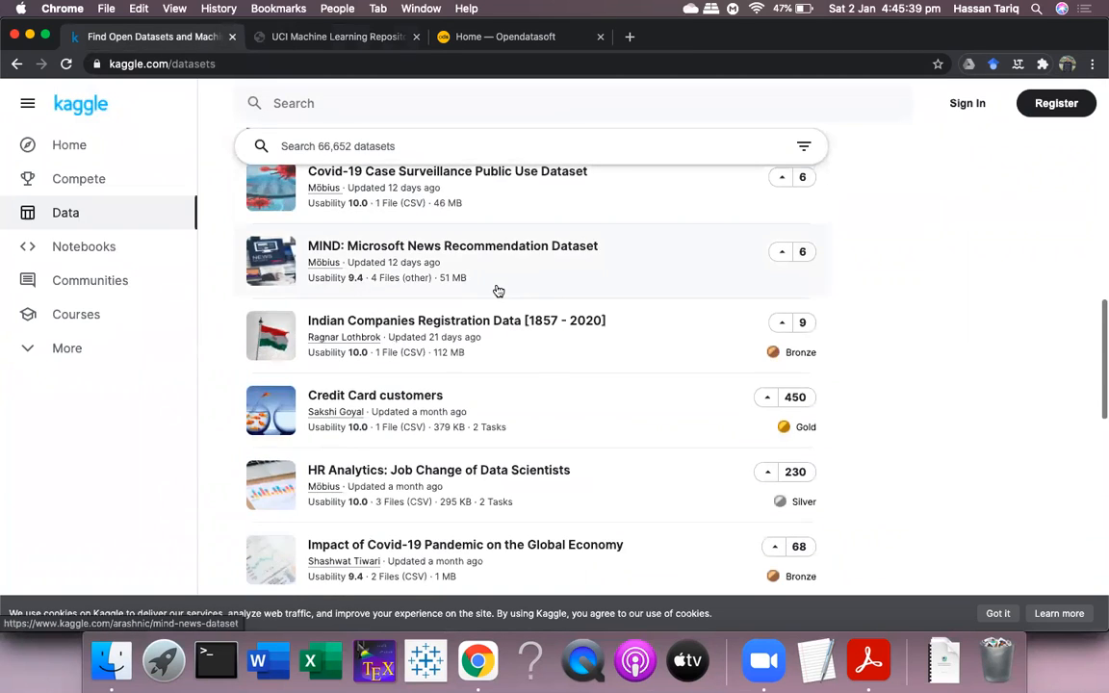
pyautogui.scroll(-3)
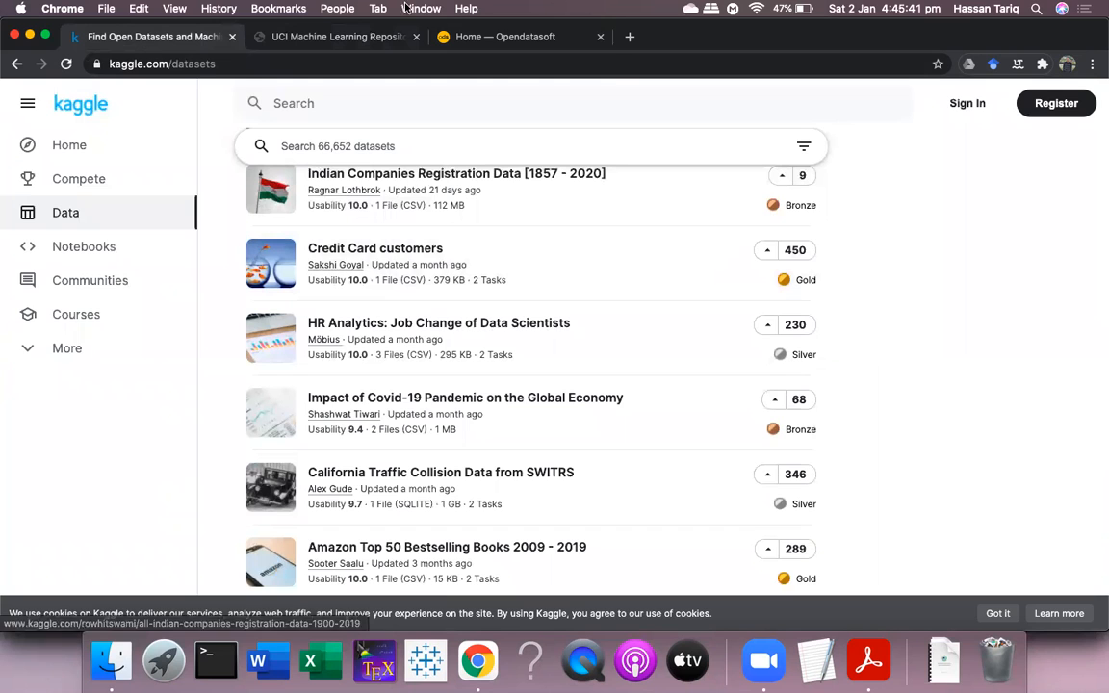
# - Search the Opendatasoft catalogue for 'earth surface temperature', getting 0 results
pyautogui.click(504, 37)
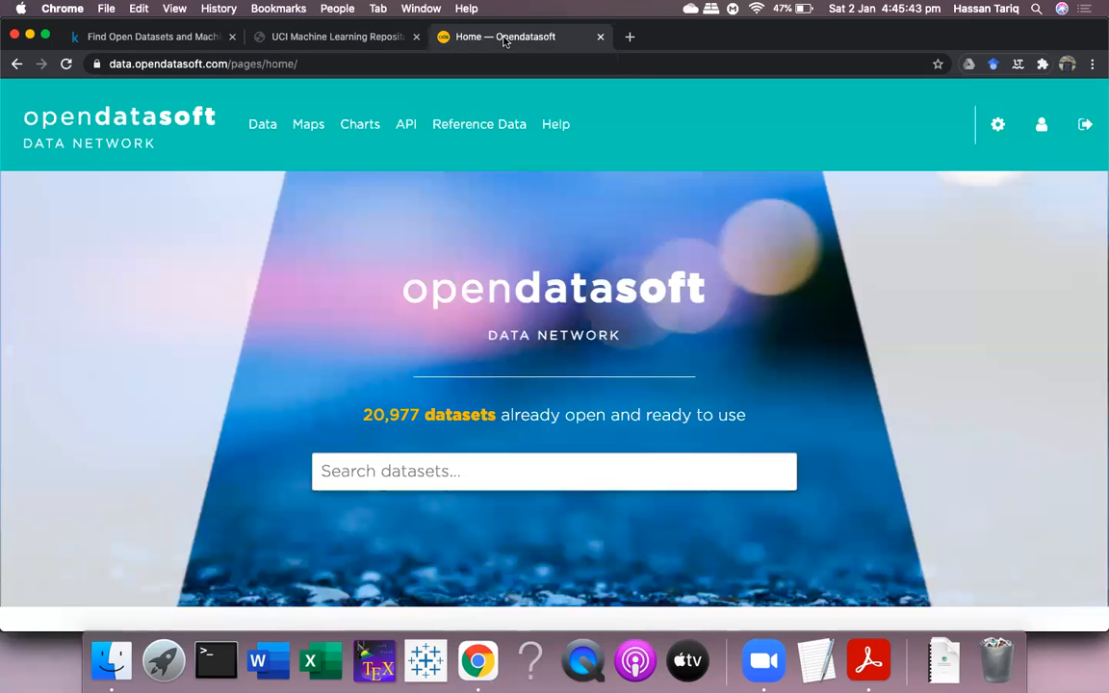
pyautogui.scroll(-3)
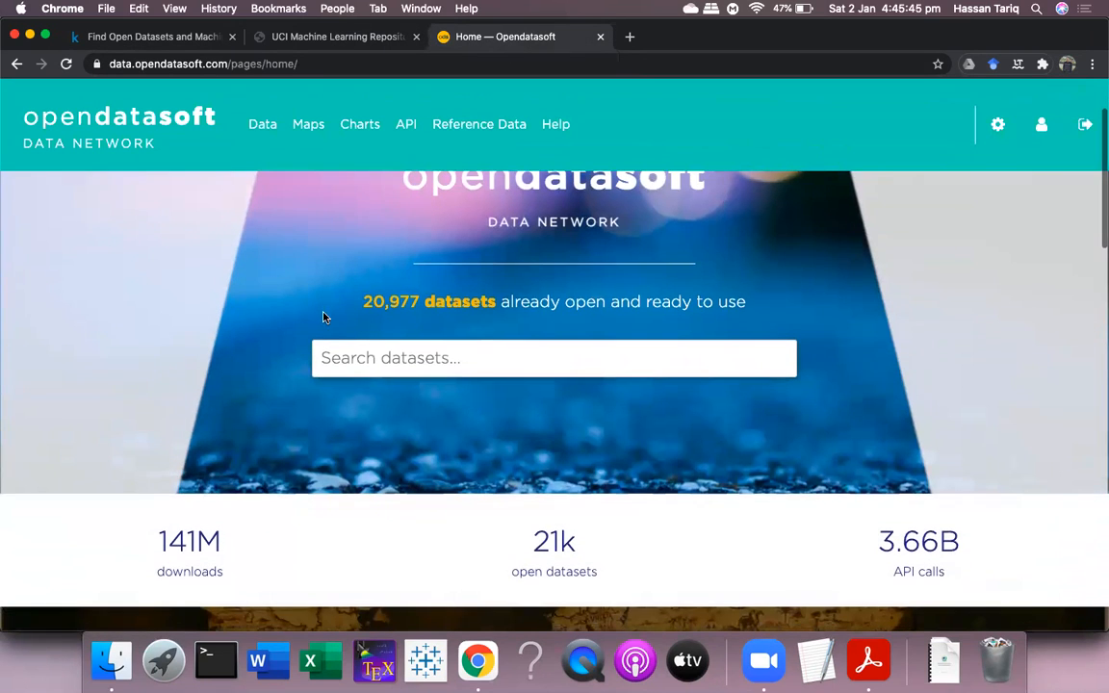
pyautogui.click(554, 356)
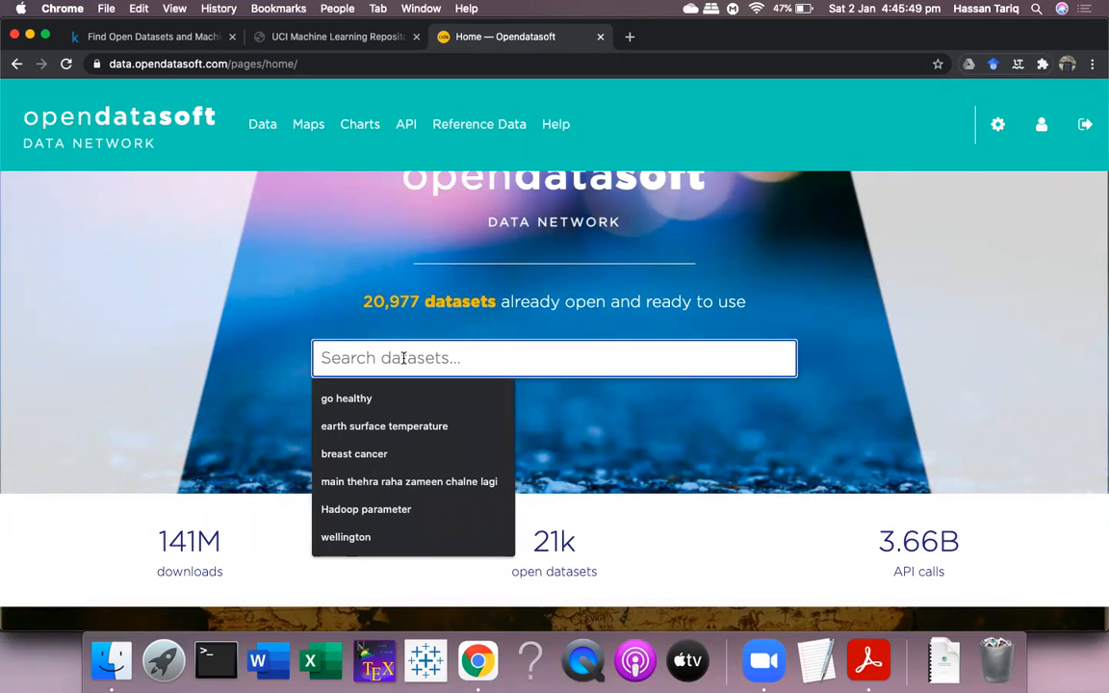
pyautogui.click(385, 426)
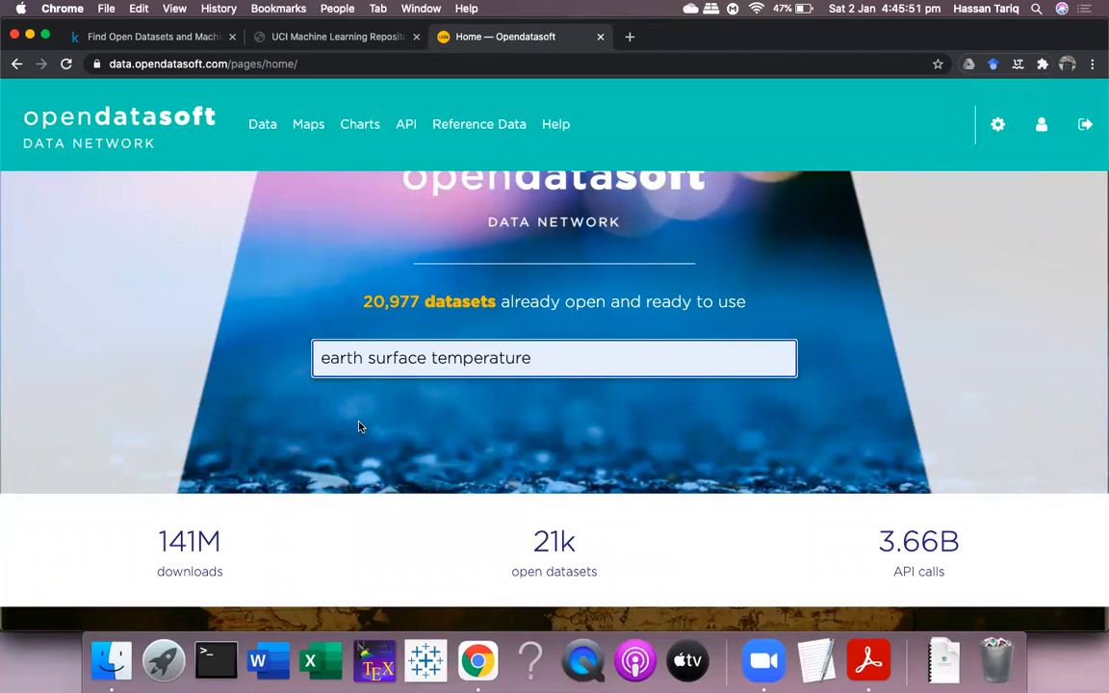
pyautogui.press('Return')
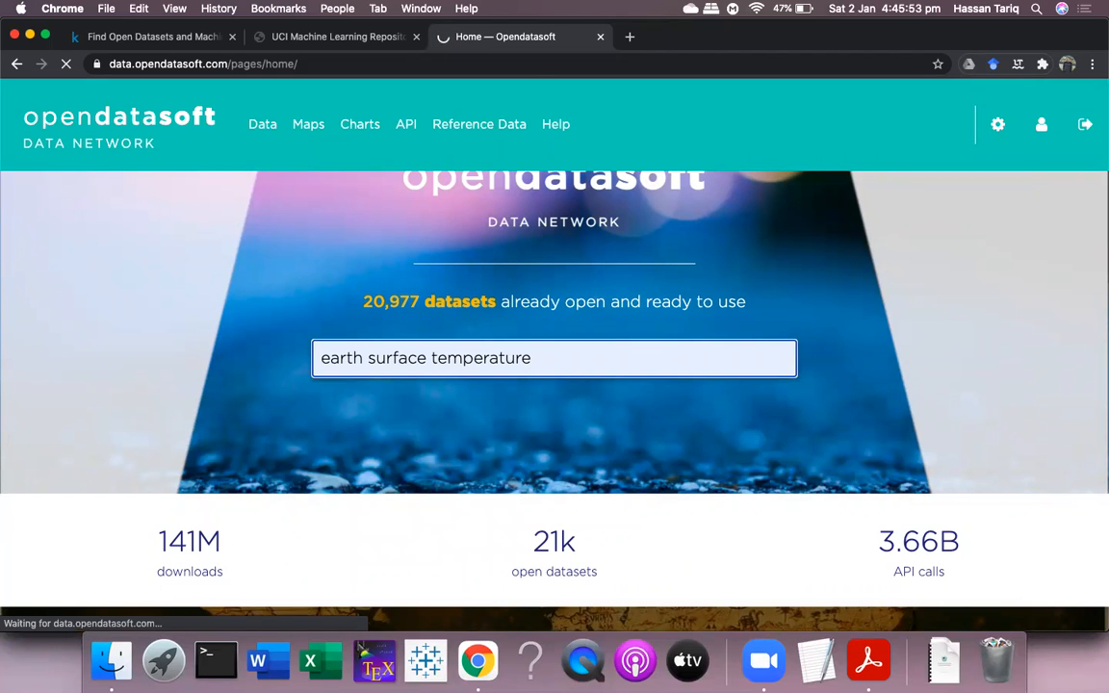
pyautogui.press('Return')
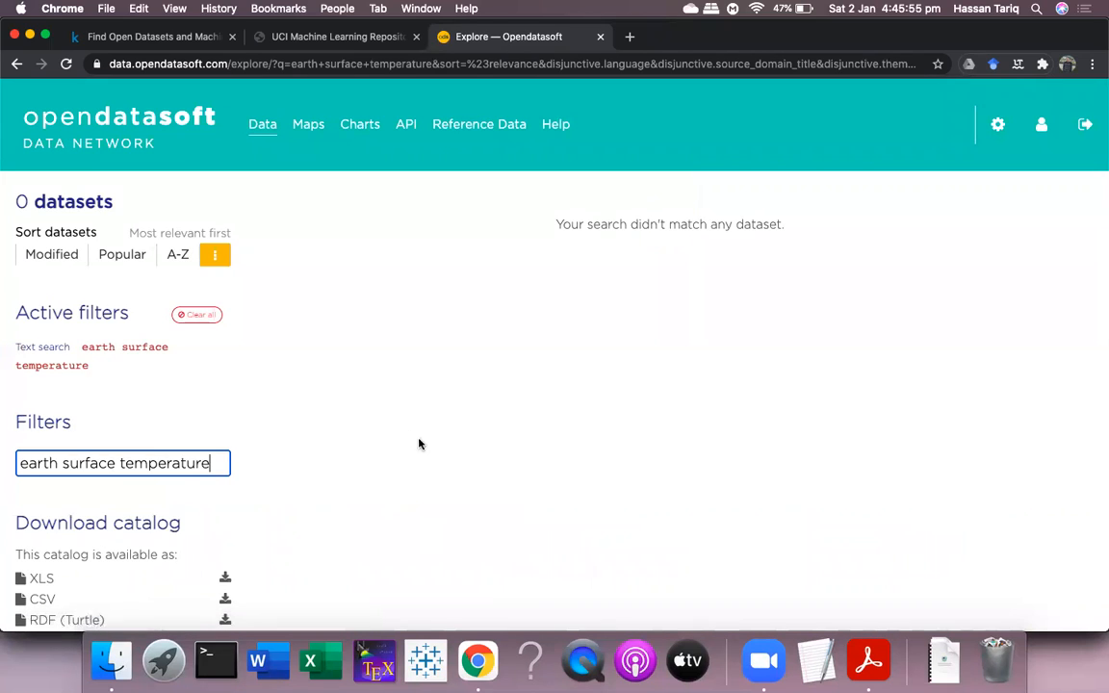
pyautogui.moveTo(370, 428)
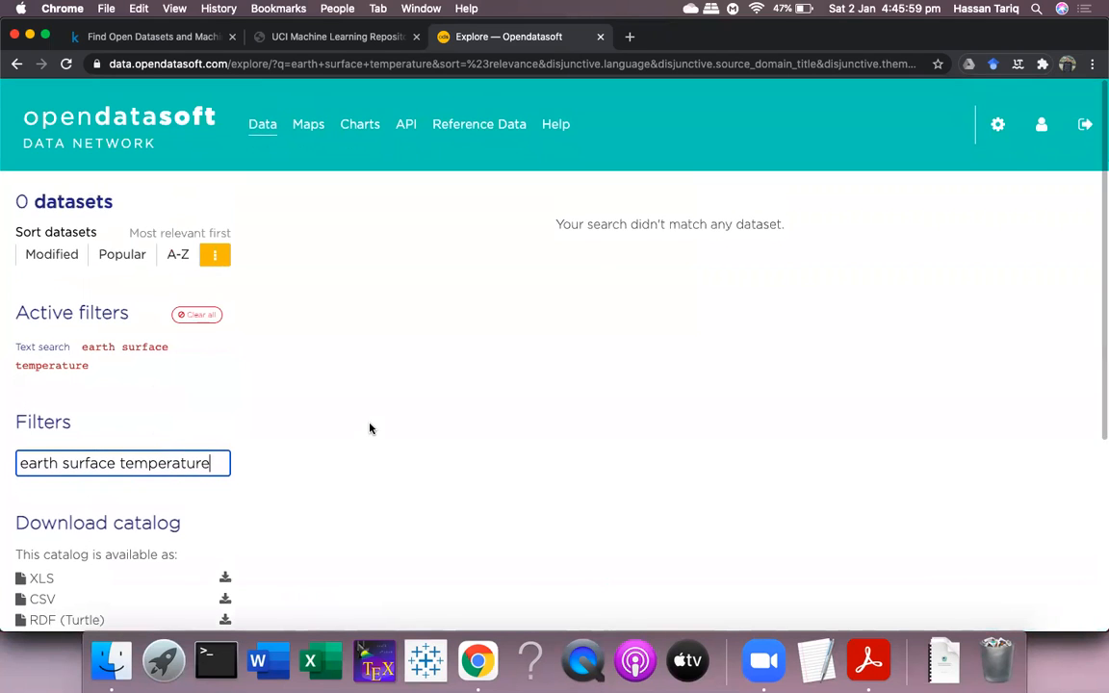
pyautogui.moveTo(262, 124)
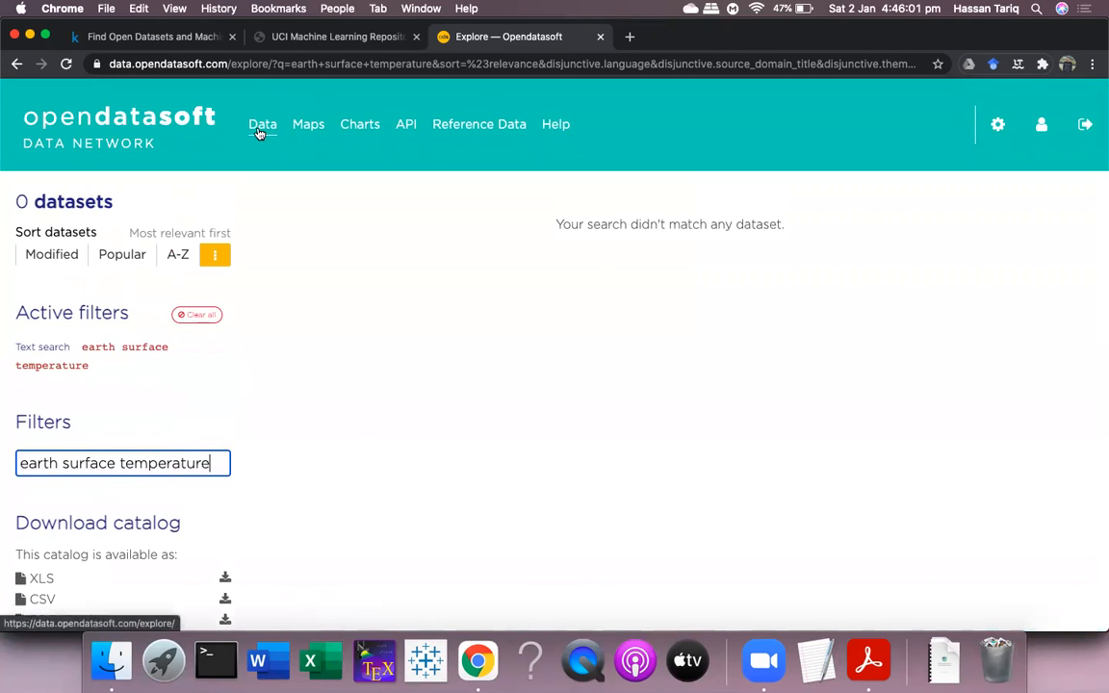
# - Return to the full Data catalogue and filter it to English-language datasets (2,180 results)
pyautogui.click(196, 316)
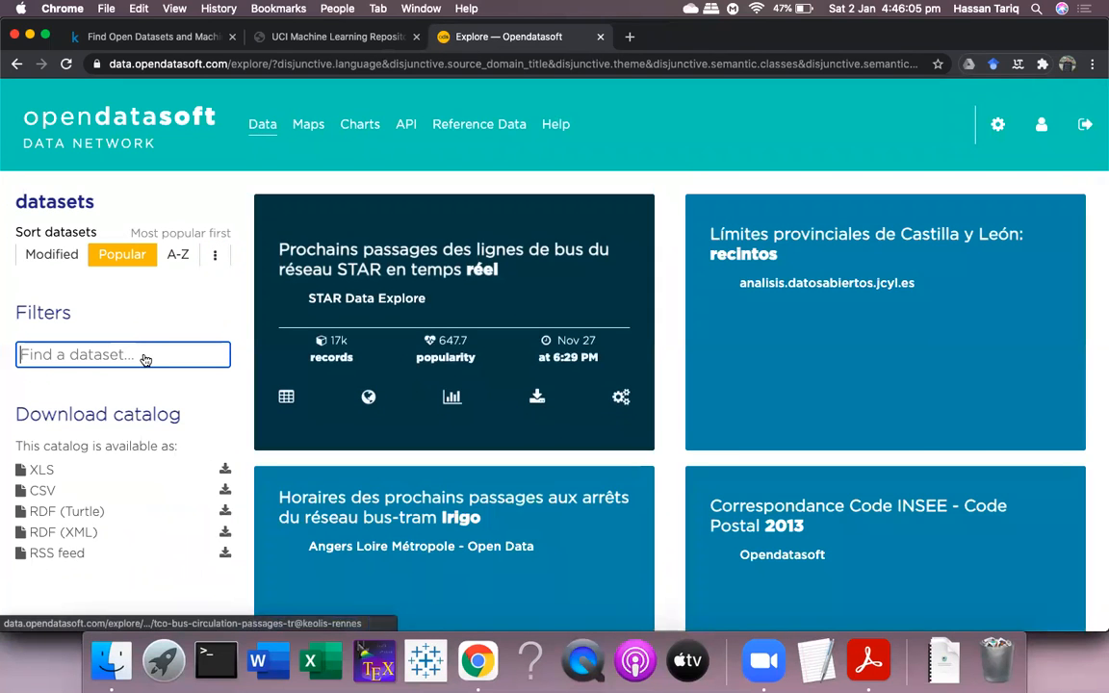
pyautogui.scroll(-3)
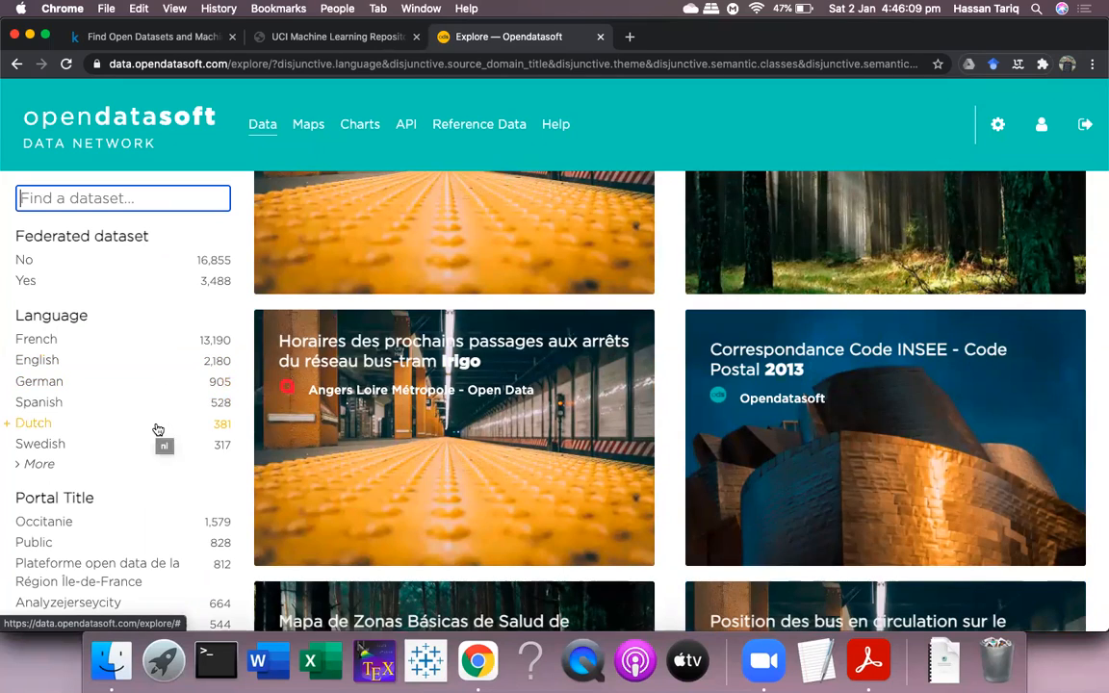
pyautogui.scroll(3)
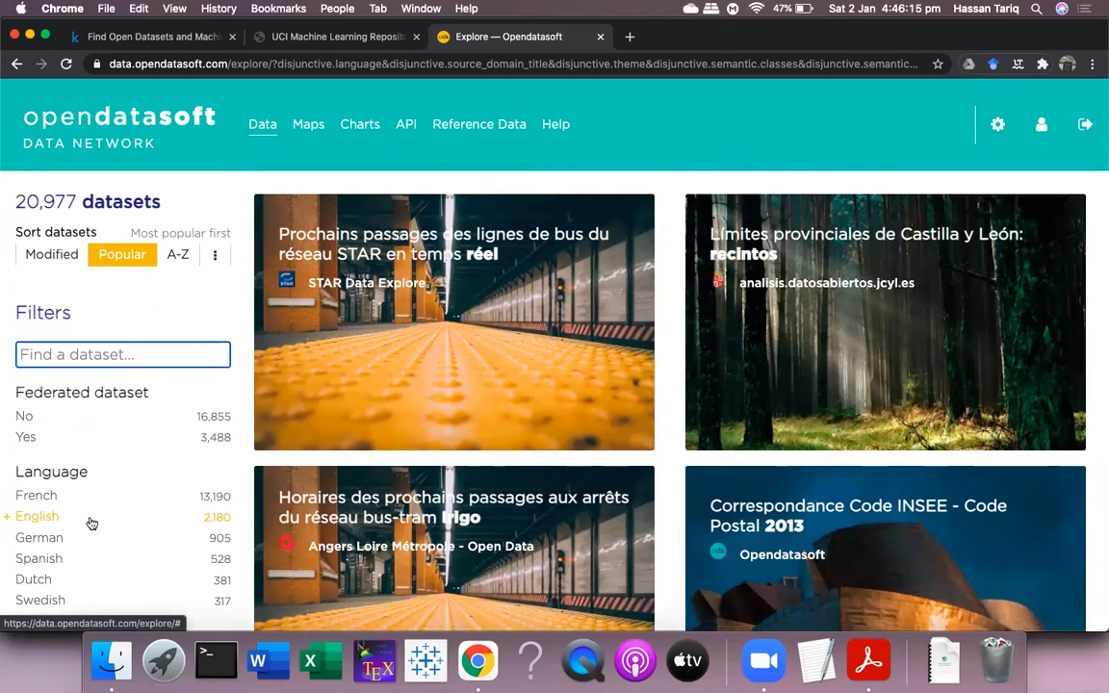
pyautogui.click(36, 516)
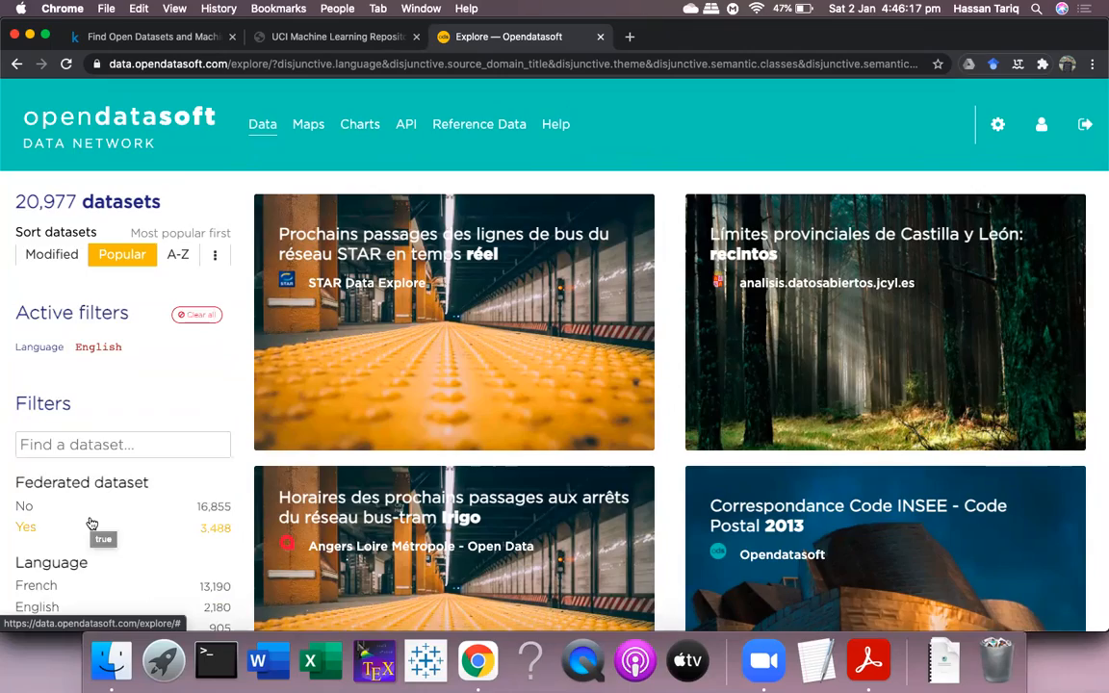
# - Browse through the English dataset cards such as JCDecaux Bike Stations and US ZIP Codes
pyautogui.scroll(-3)
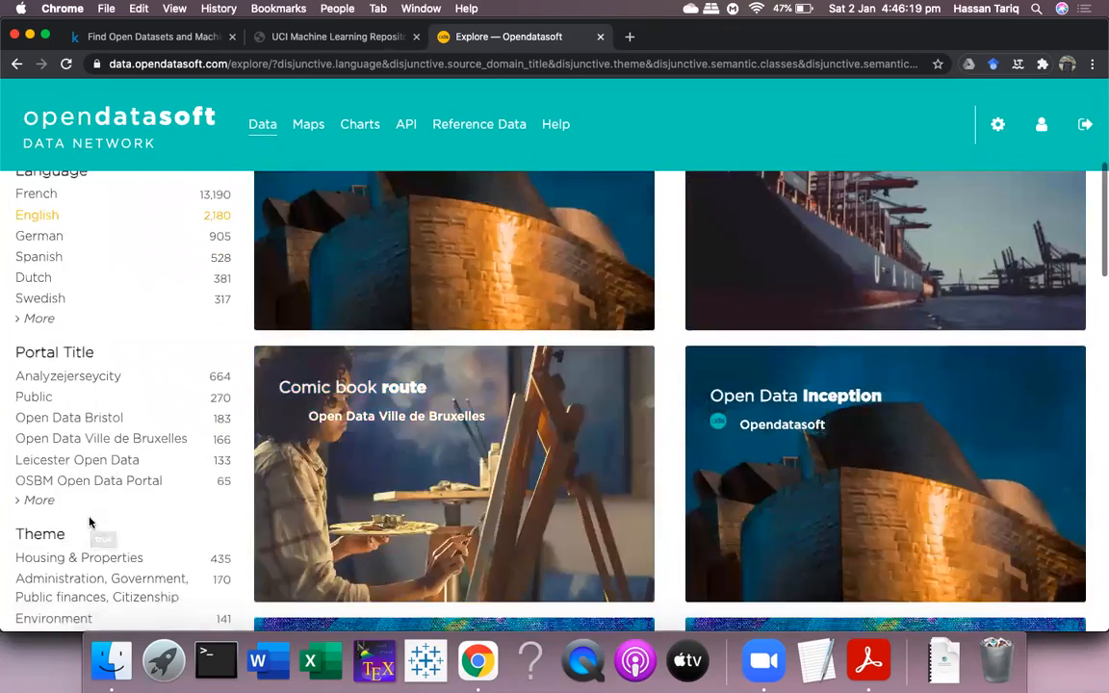
pyautogui.scroll(-3)
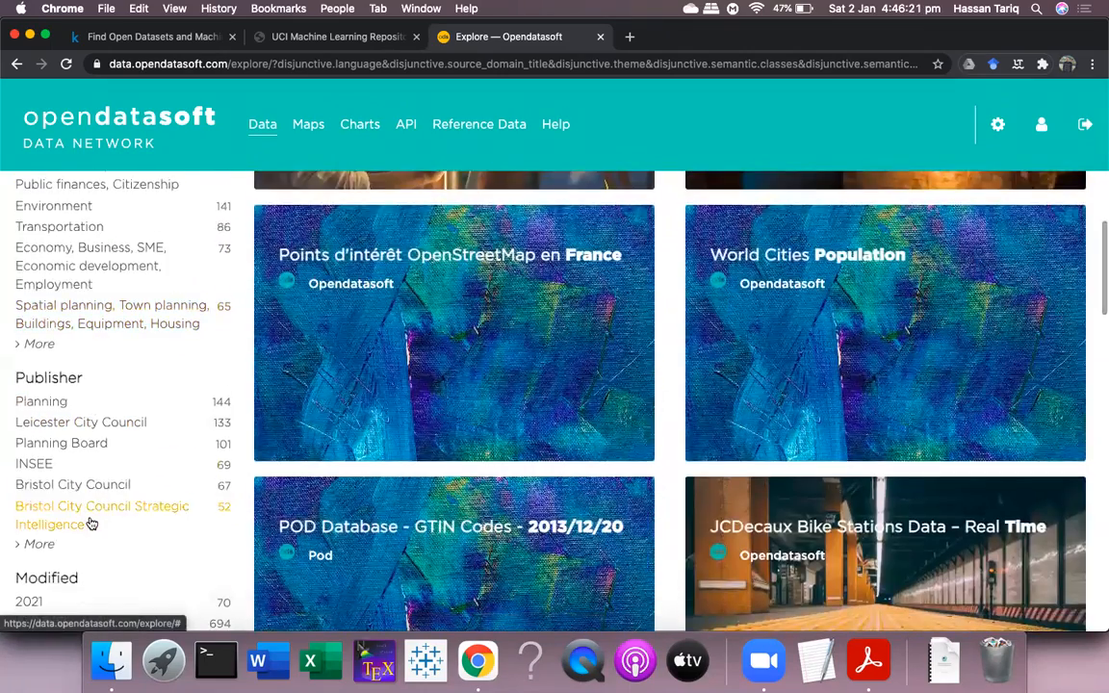
pyautogui.scroll(-3)
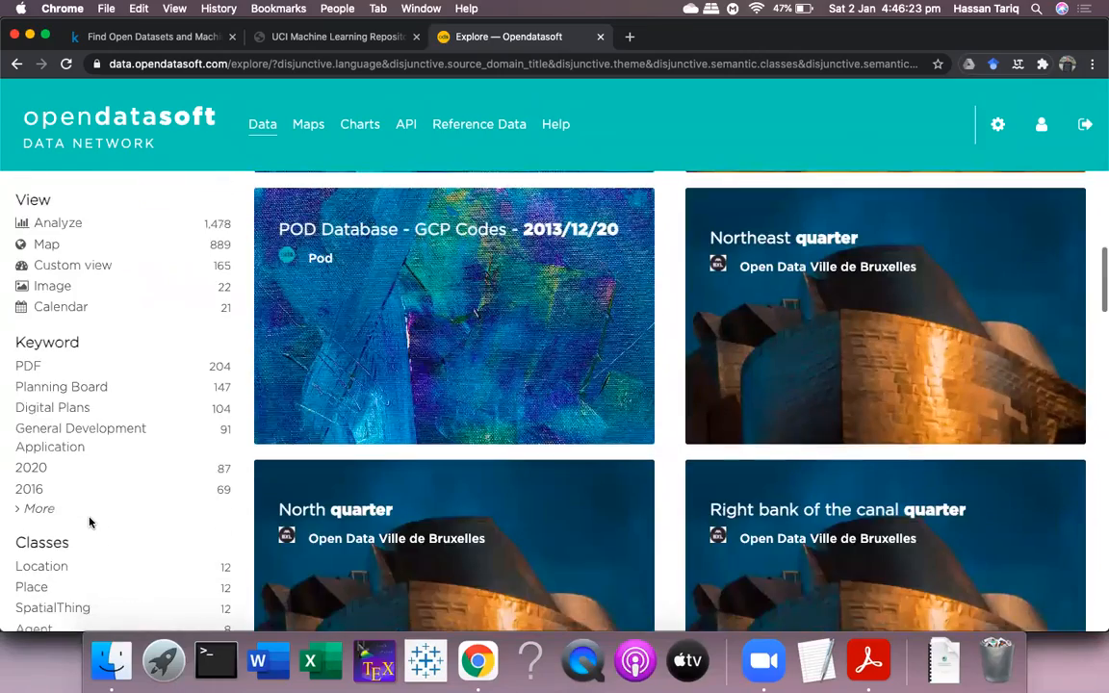
pyautogui.scroll(-3)
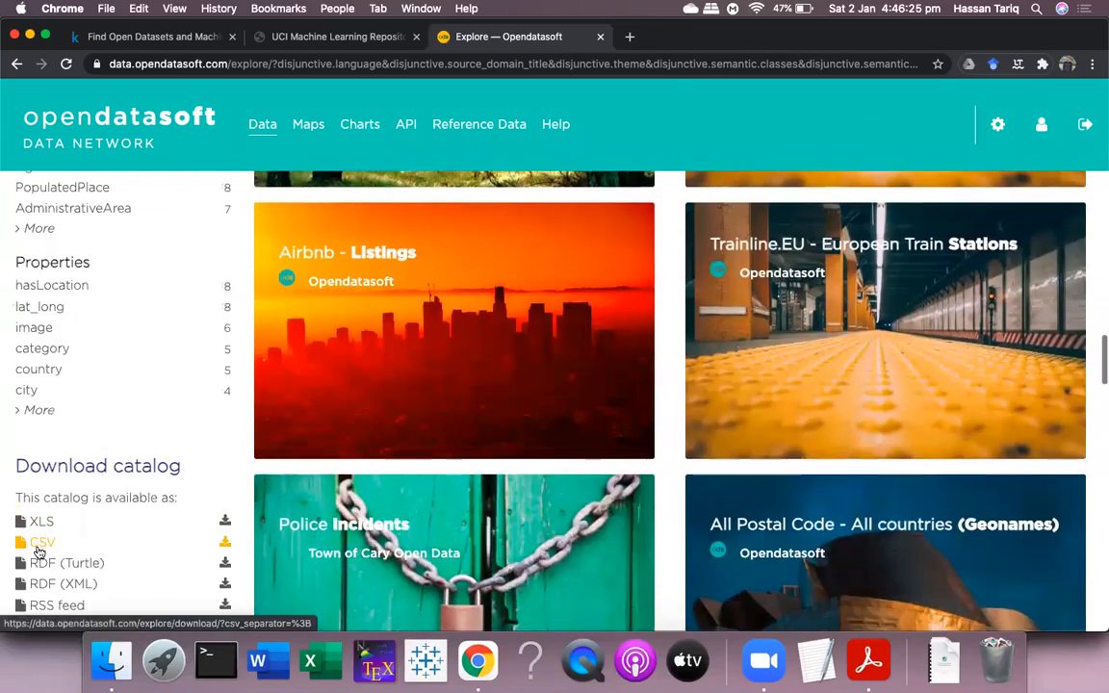
pyautogui.scroll(3)
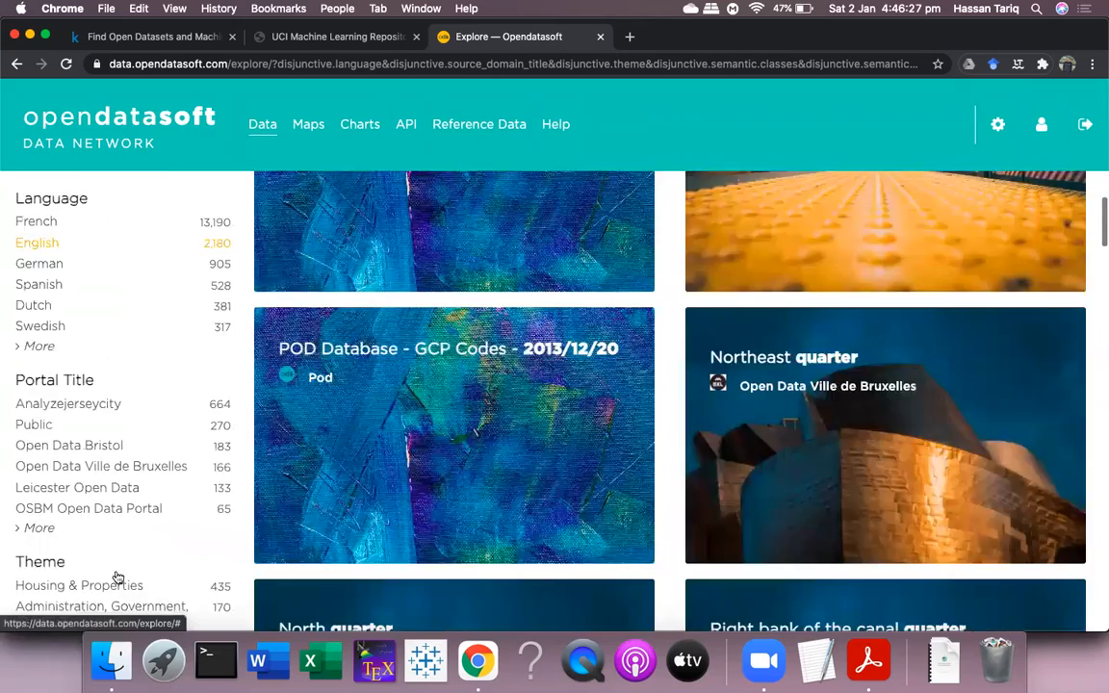
pyautogui.scroll(3)
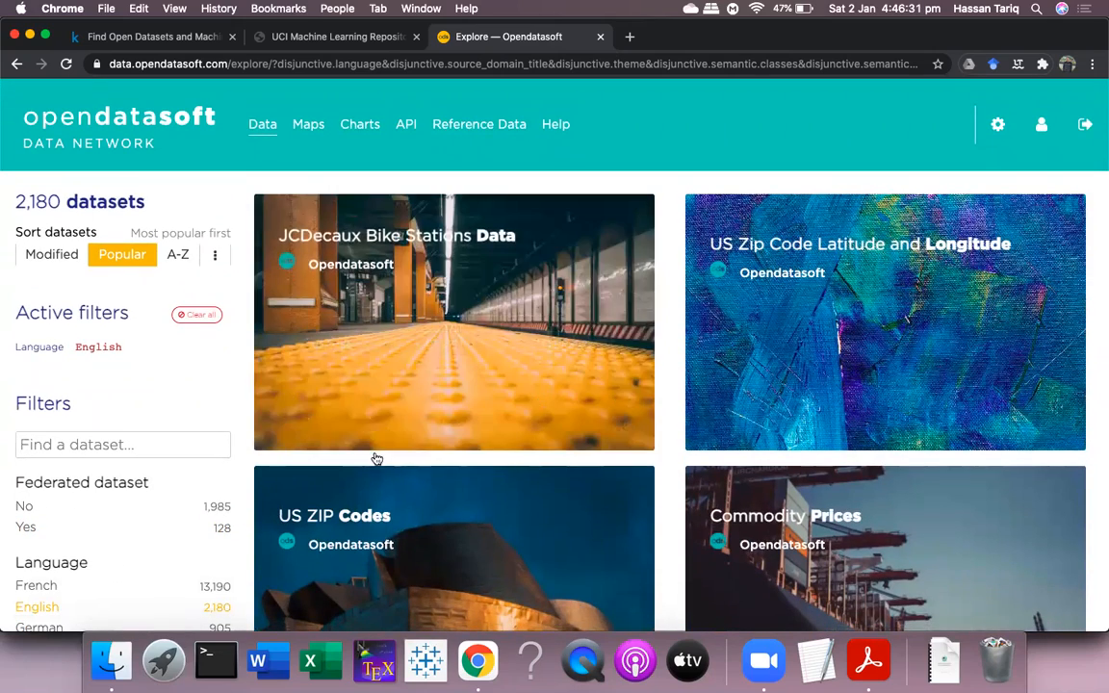
pyautogui.moveTo(986, 301)
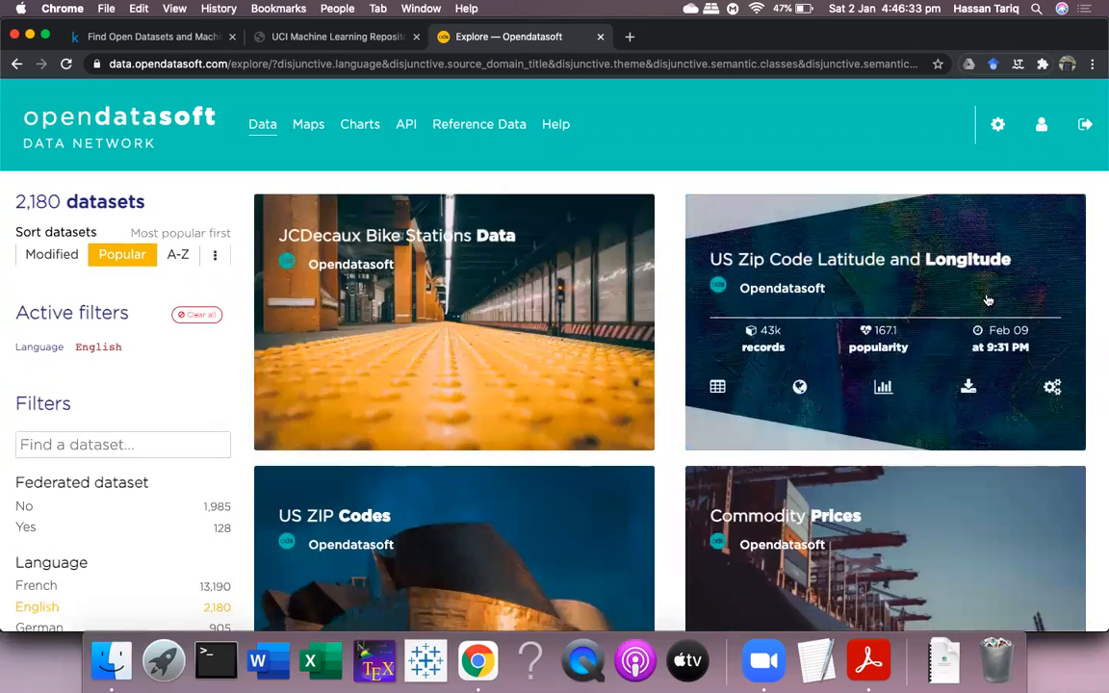
pyautogui.scroll(-3)
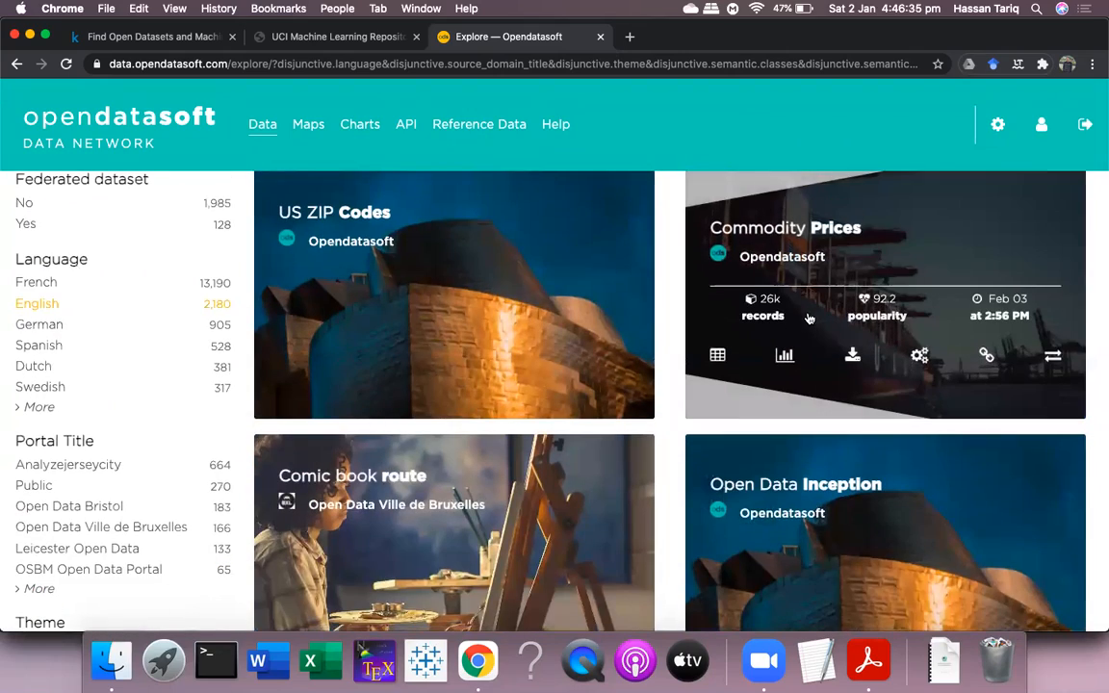
pyautogui.scroll(-3)
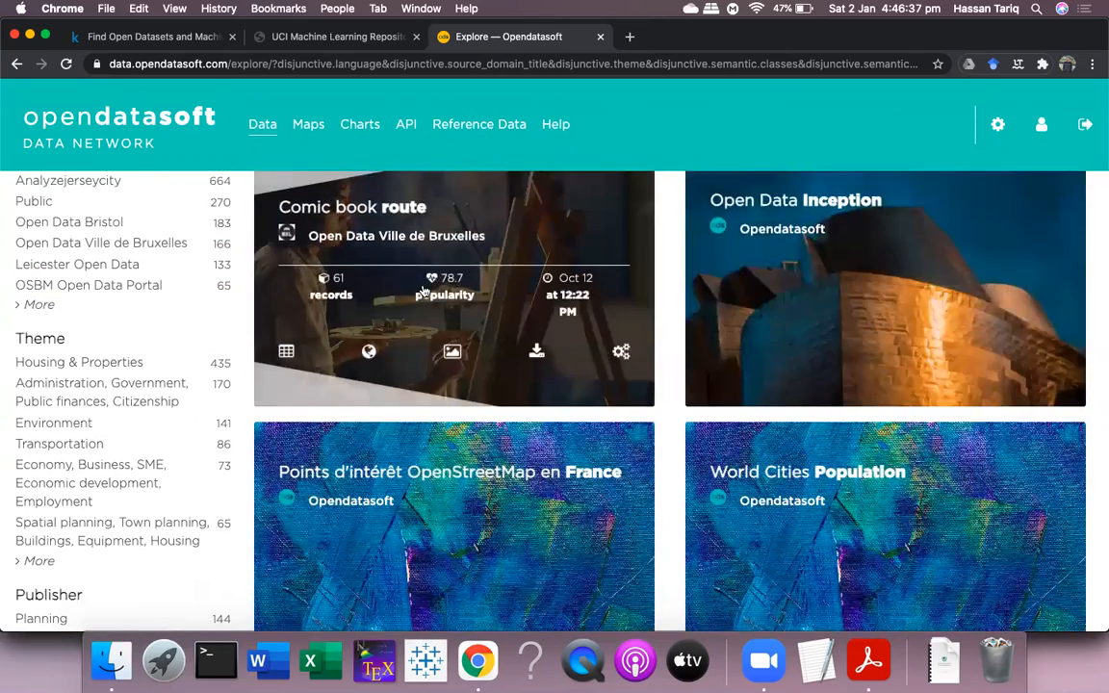
pyautogui.scroll(-3)
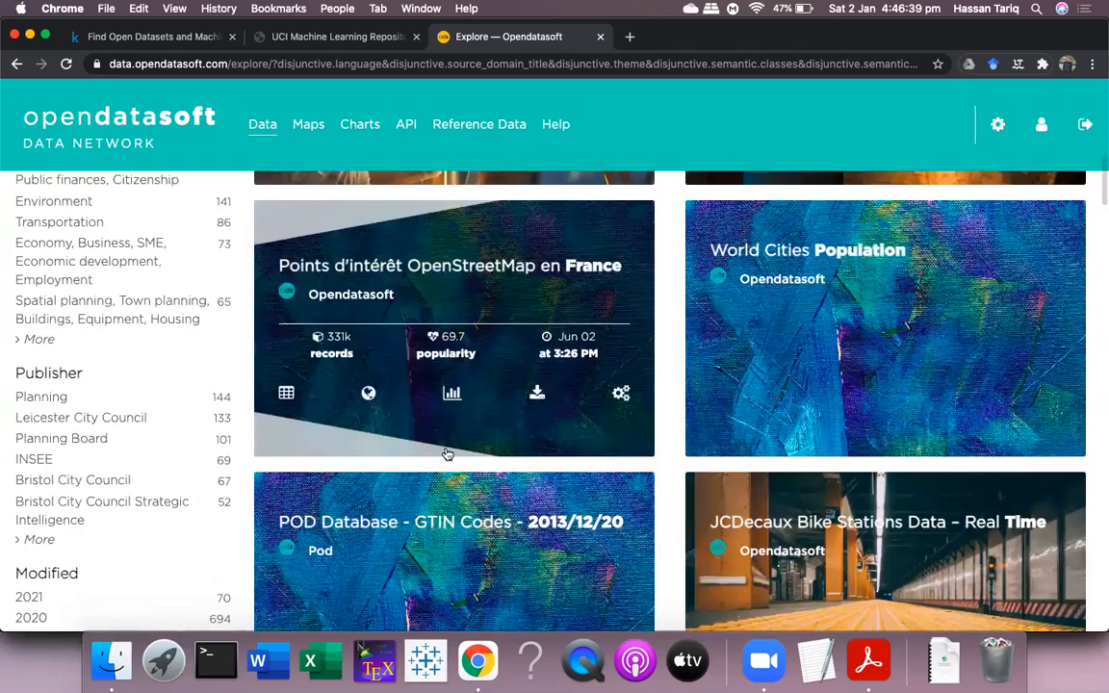
pyautogui.scroll(-3)
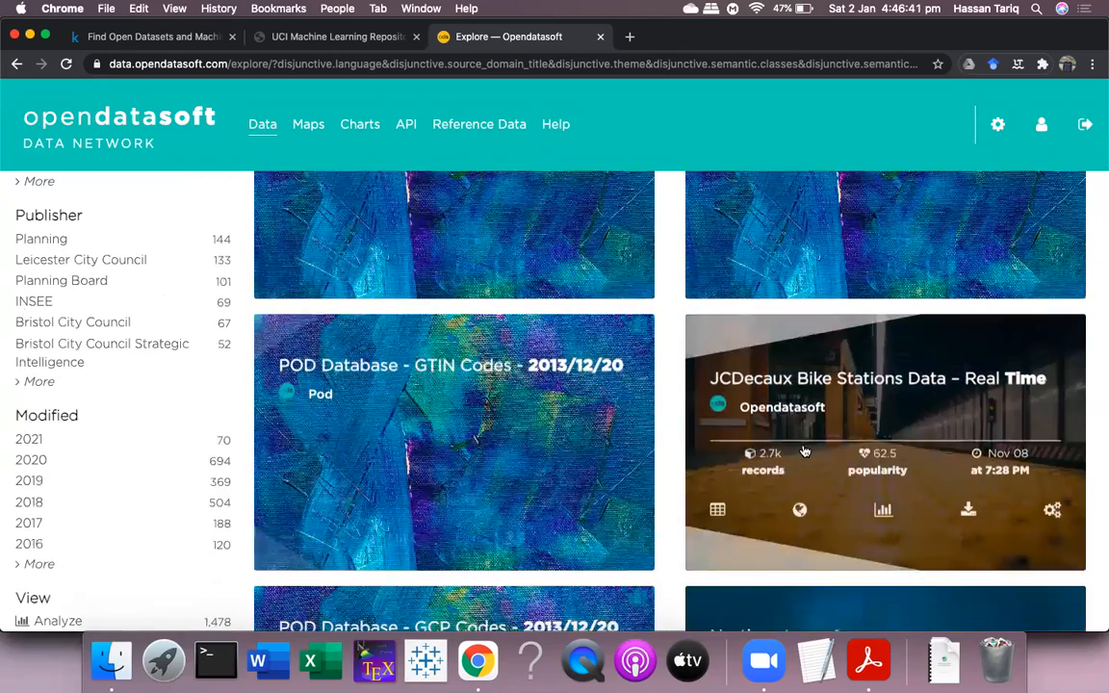
pyautogui.scroll(-3)
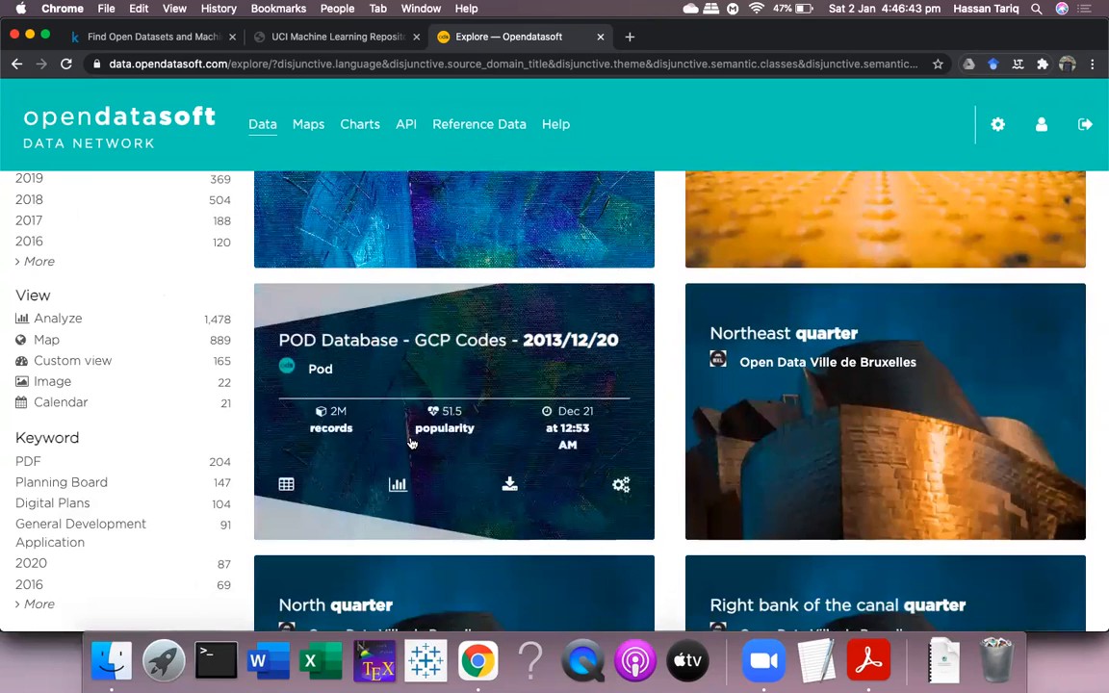
pyautogui.moveTo(401, 374)
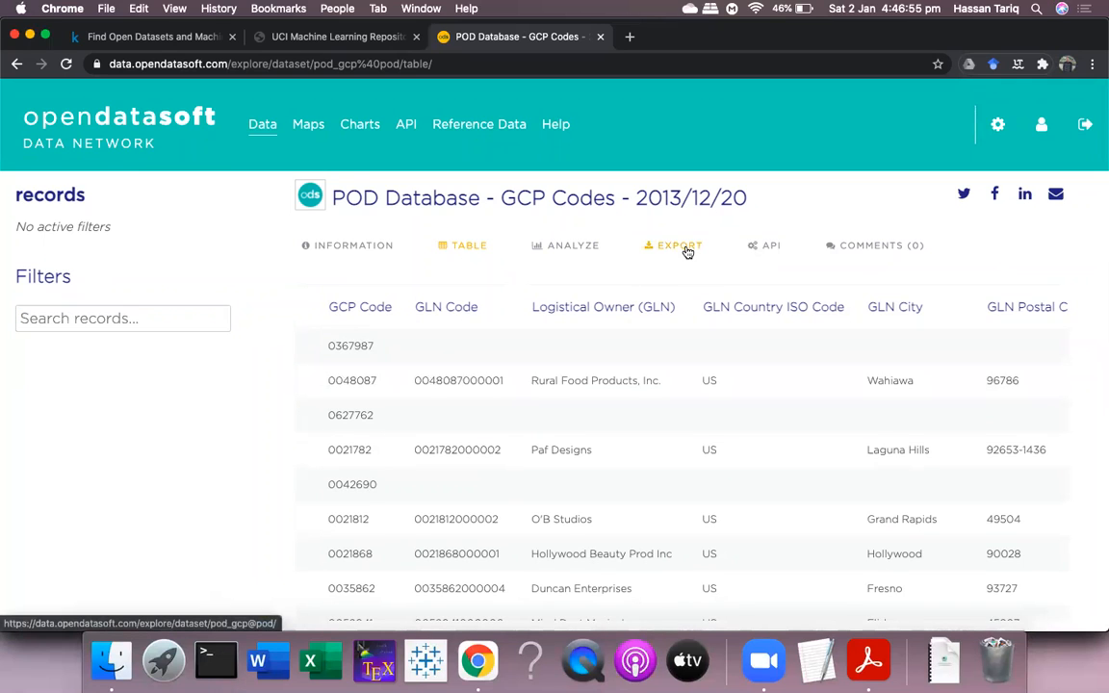
# - Show the POD Database - GCP Codes dataset's Export options (CSV, JSON, Excel)
pyautogui.click(679, 245)
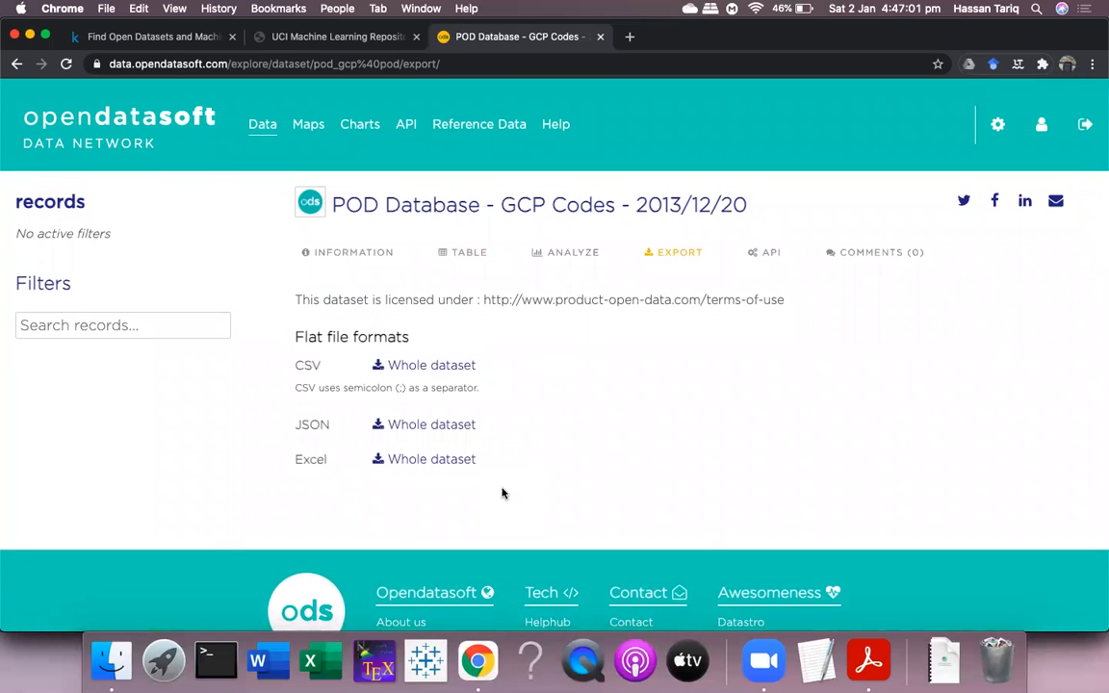
pyautogui.moveTo(866, 660)
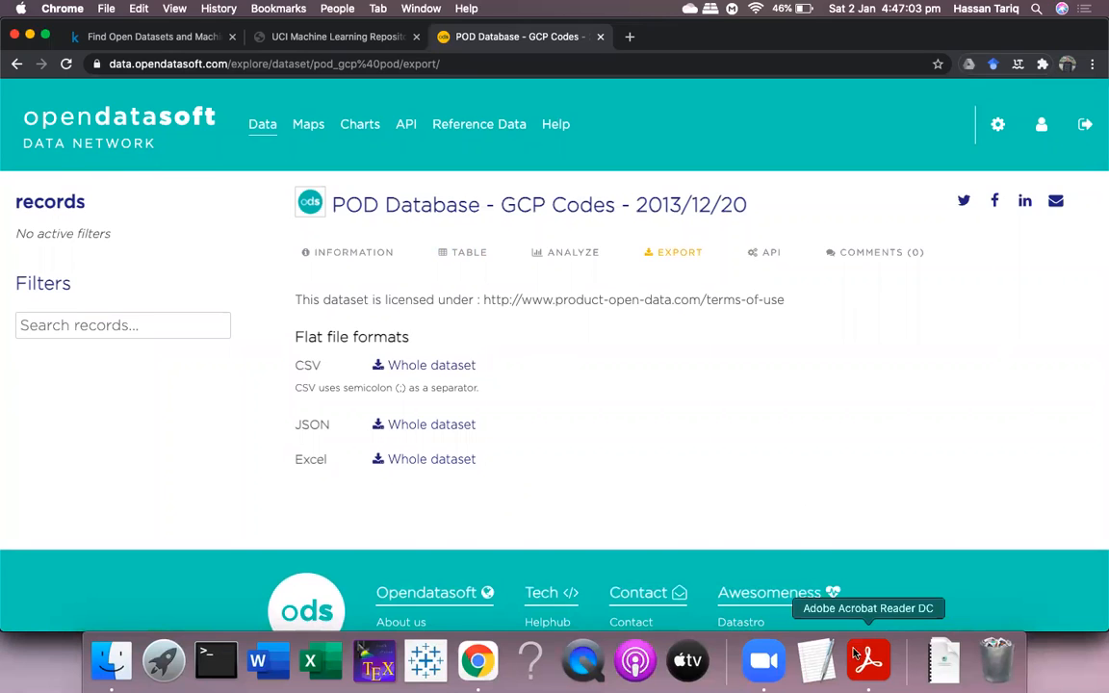
# - Page through the defect-prediction PDF to section 4.1 Data collection citing the ELFF ESEM2016 link
pyautogui.click(866, 661)
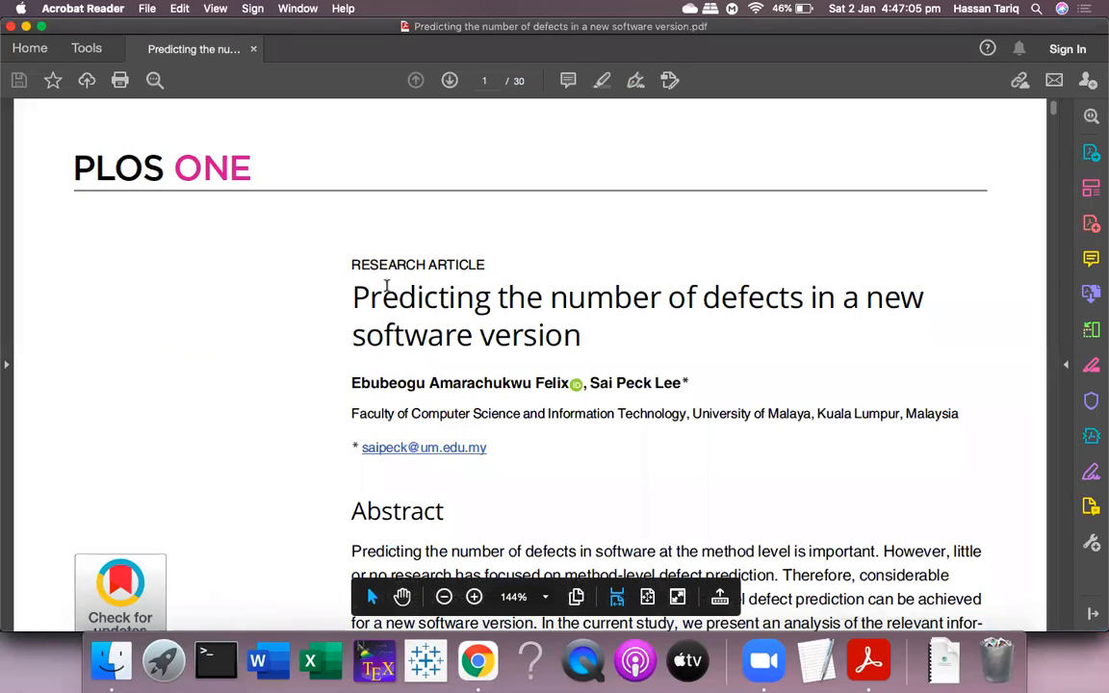
pyautogui.moveTo(420, 420)
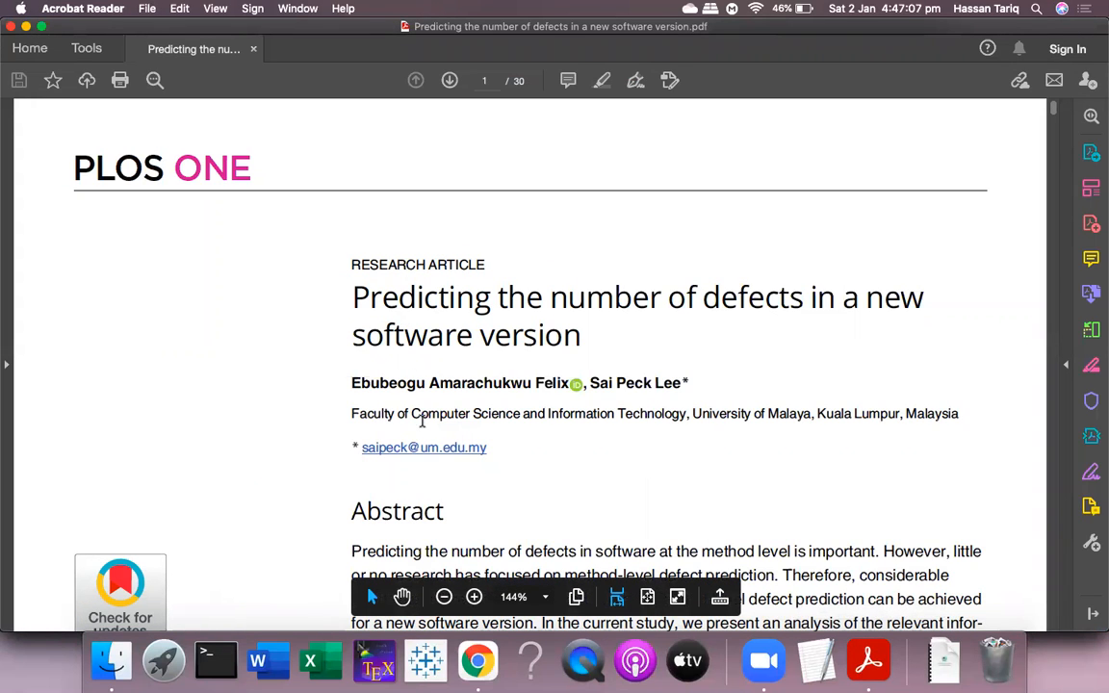
pyautogui.scroll(-3)
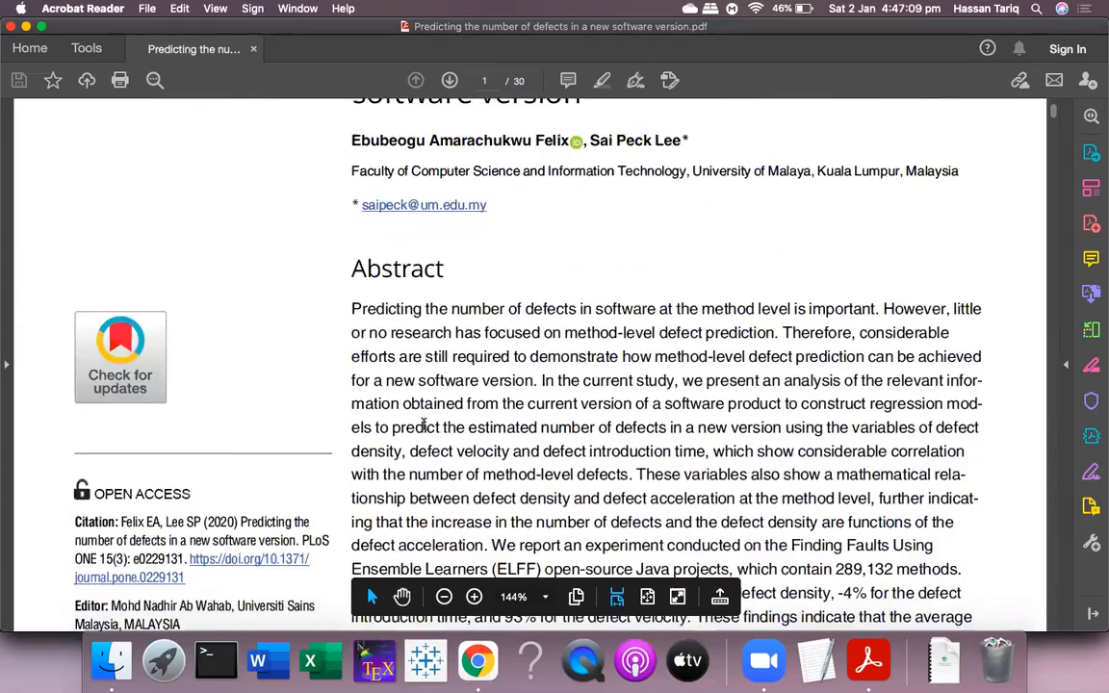
pyautogui.scroll(-3)
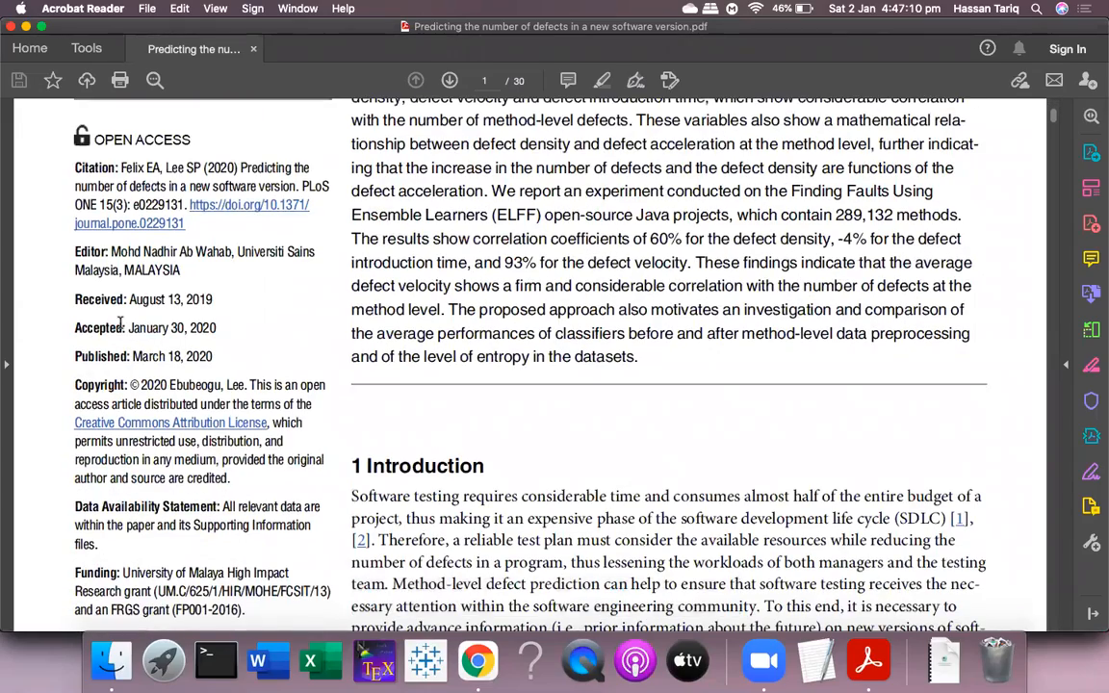
pyautogui.moveTo(193, 365)
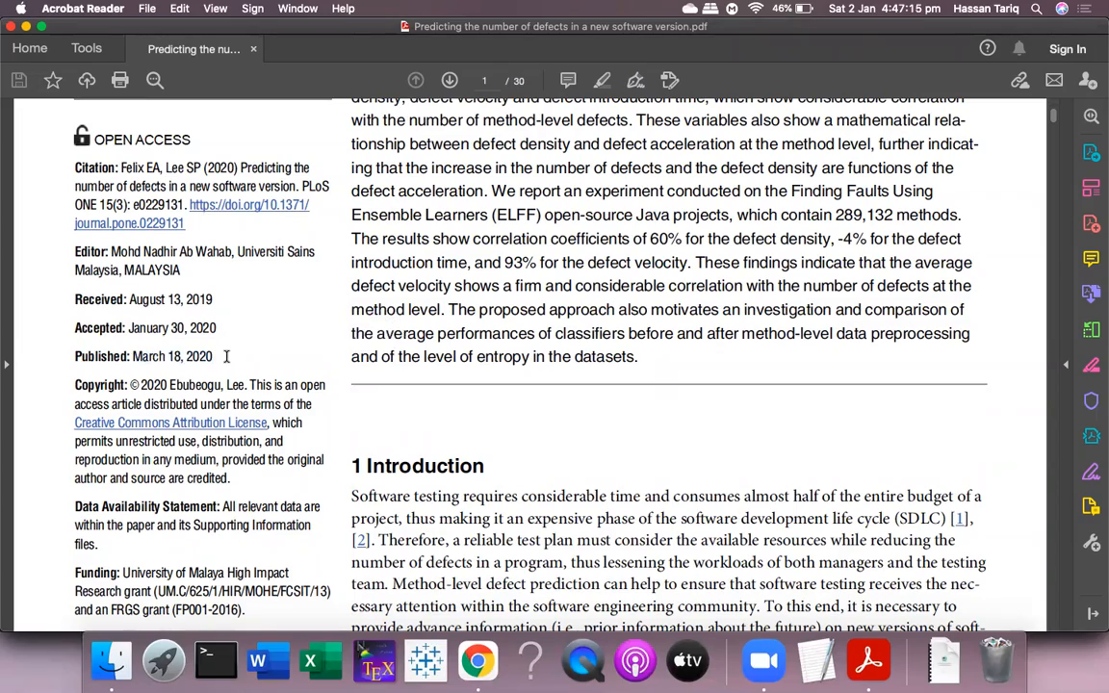
pyautogui.scroll(-3)
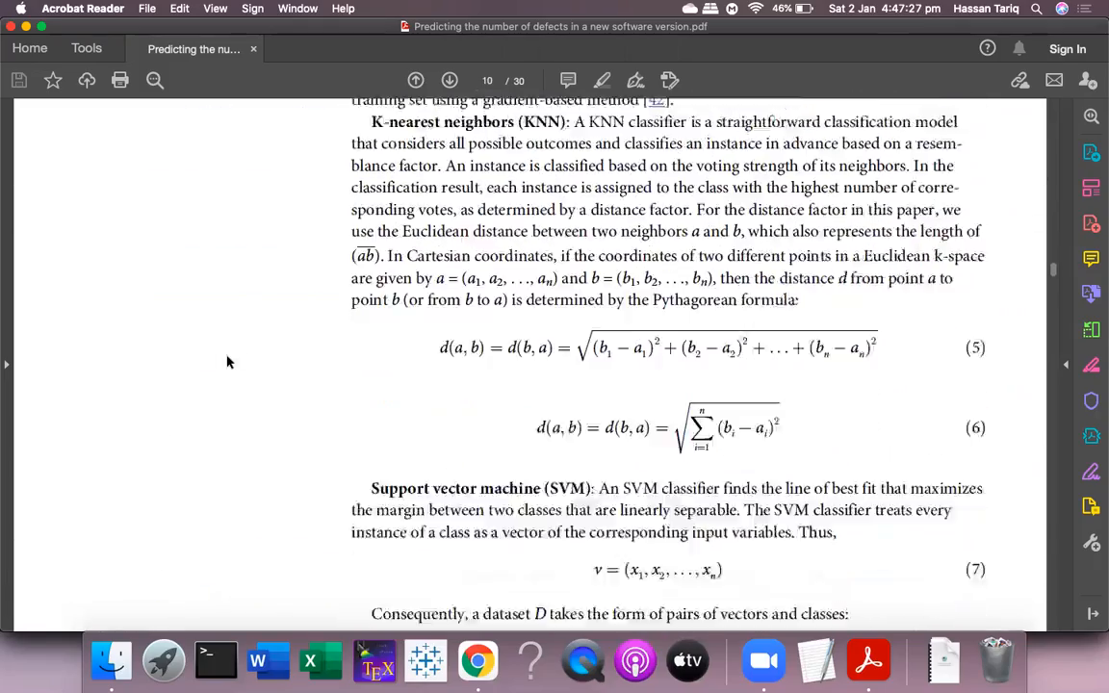
pyautogui.click(449, 81)
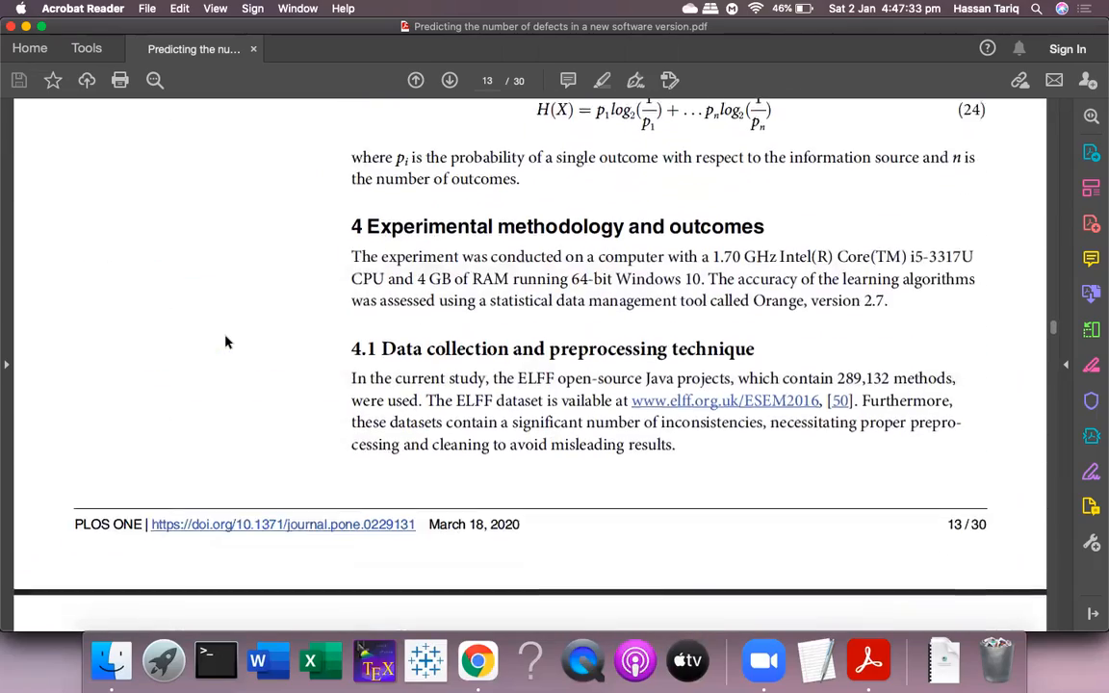
pyautogui.scroll(-3)
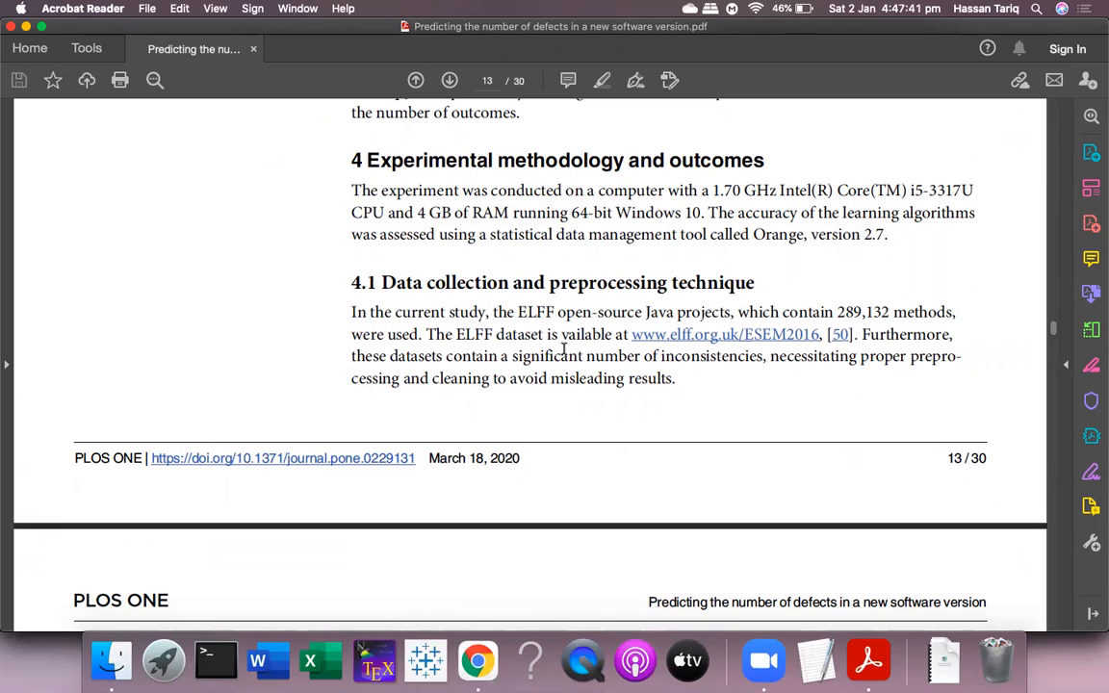
pyautogui.moveTo(767, 341)
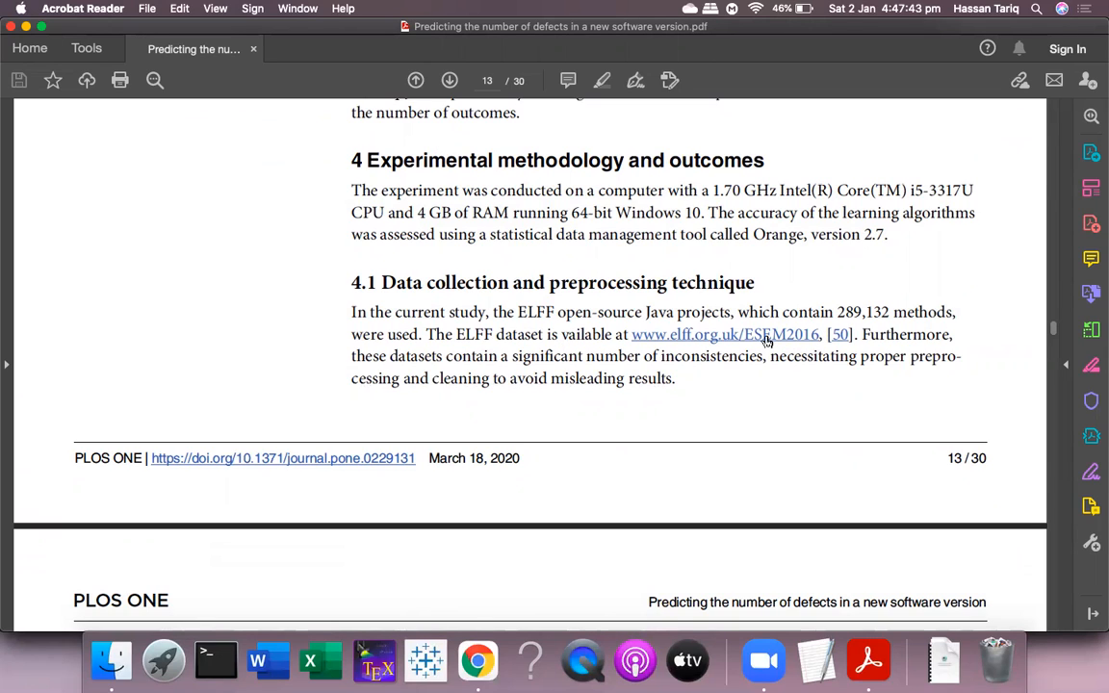
# - Open the ELFF ESEM 2016 page from the paper and follow its github.com/tjshippey/ESEM2016 link
pyautogui.click(724, 335)
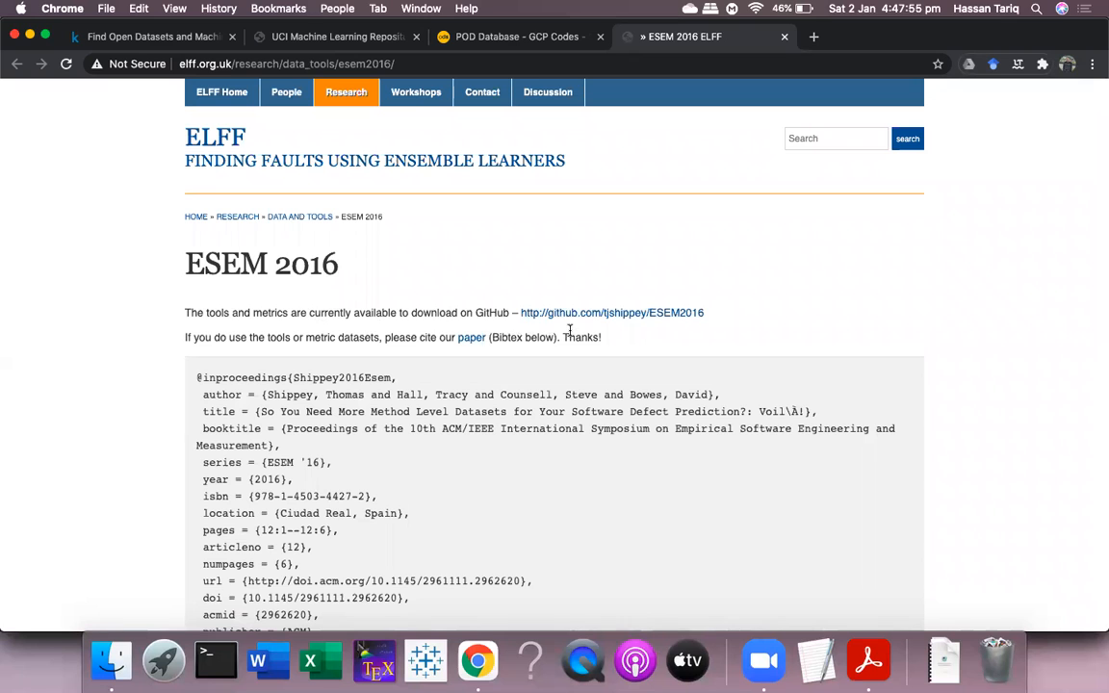
pyautogui.scroll(-3)
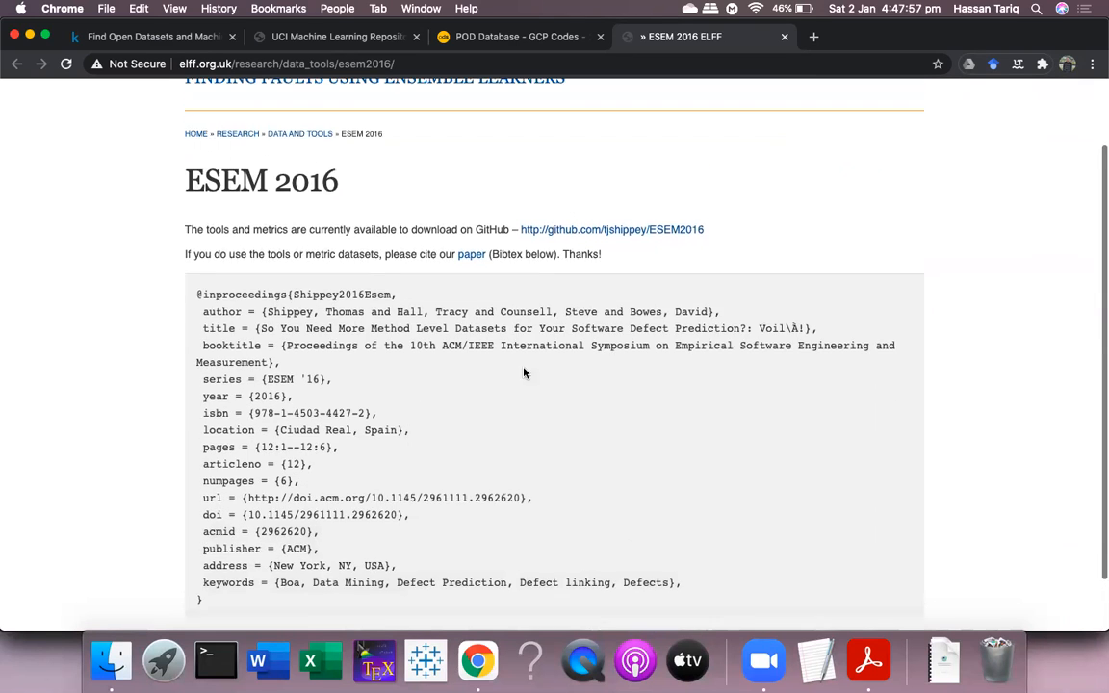
pyautogui.scroll(3)
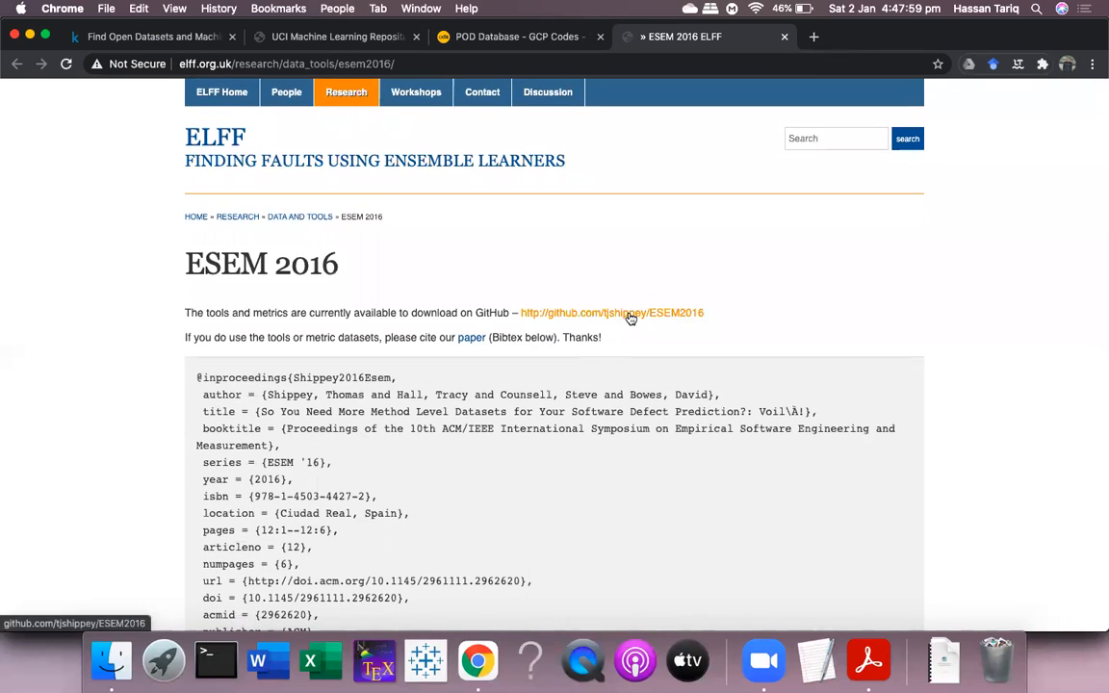
pyautogui.click(613, 312)
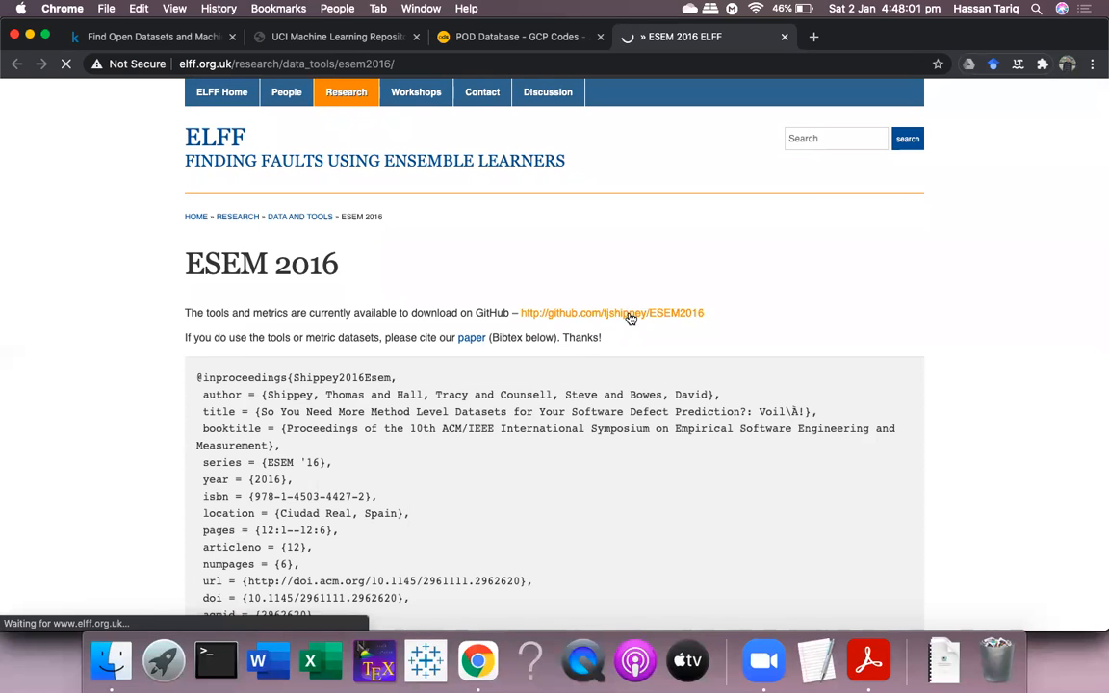
# - Open the ESEM2016 repository's MethodLevel folder and browse its metricsFlagsDefects CSV files
pyautogui.click(612, 312)
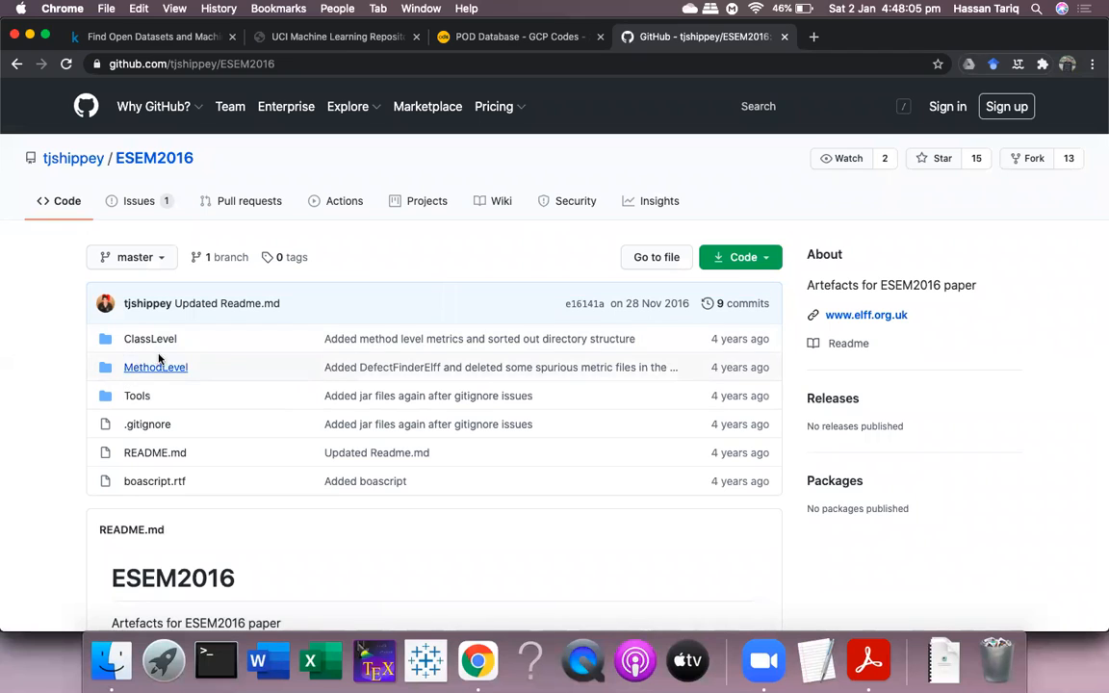
pyautogui.click(154, 366)
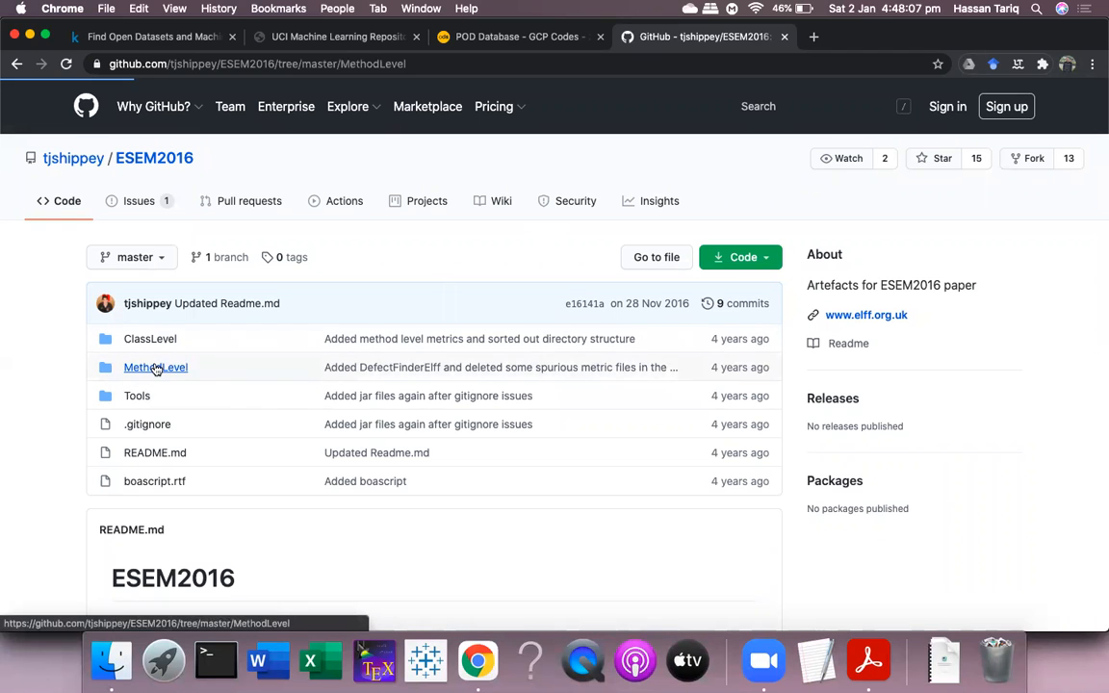
pyautogui.click(154, 366)
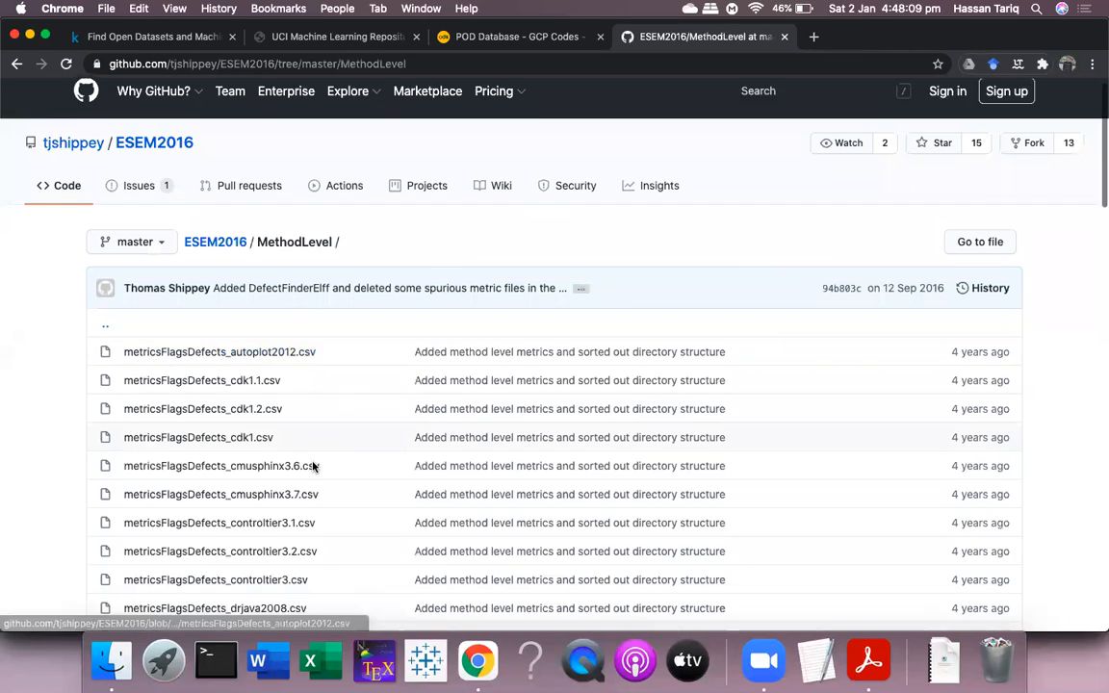
pyautogui.scroll(-3)
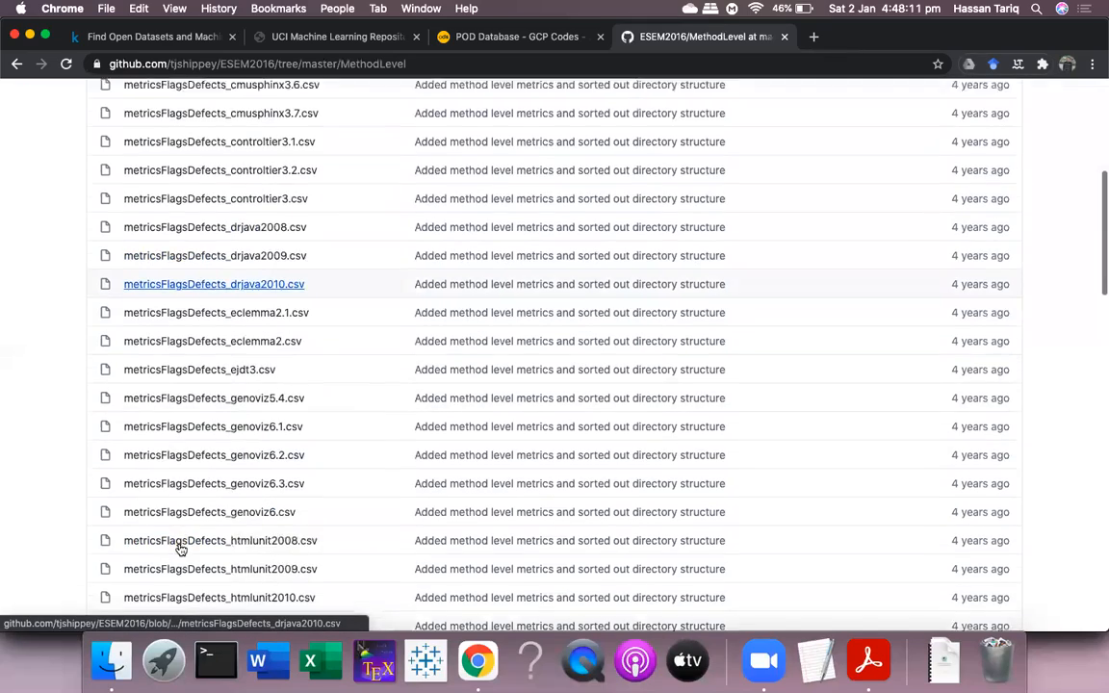
pyautogui.scroll(-3)
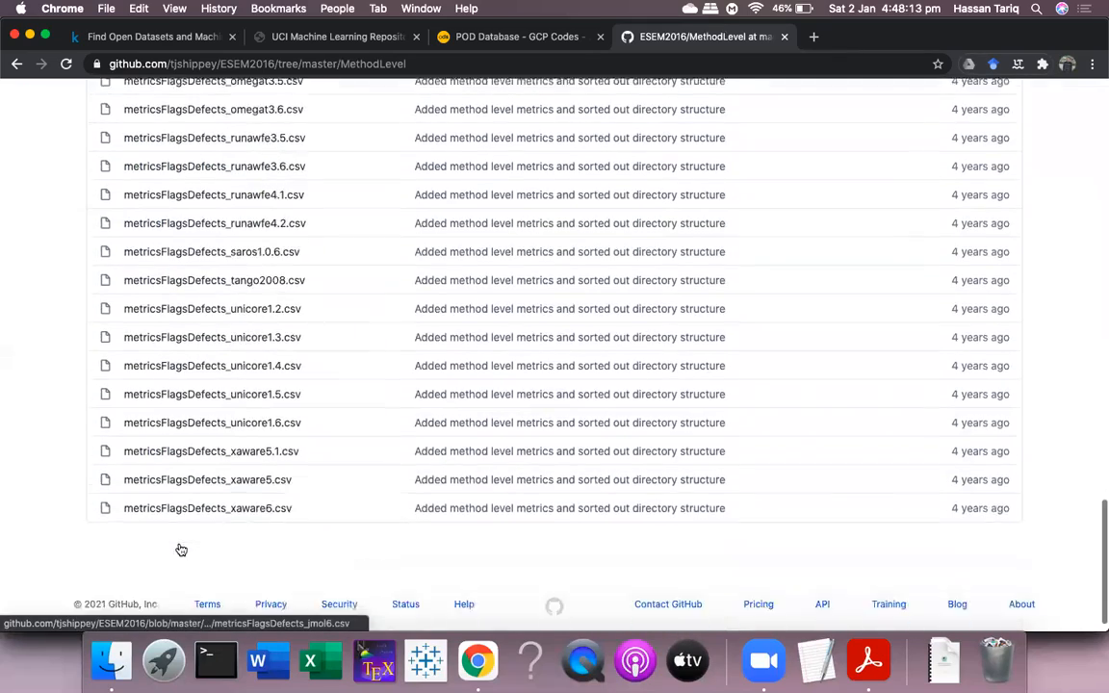
pyautogui.scroll(3)
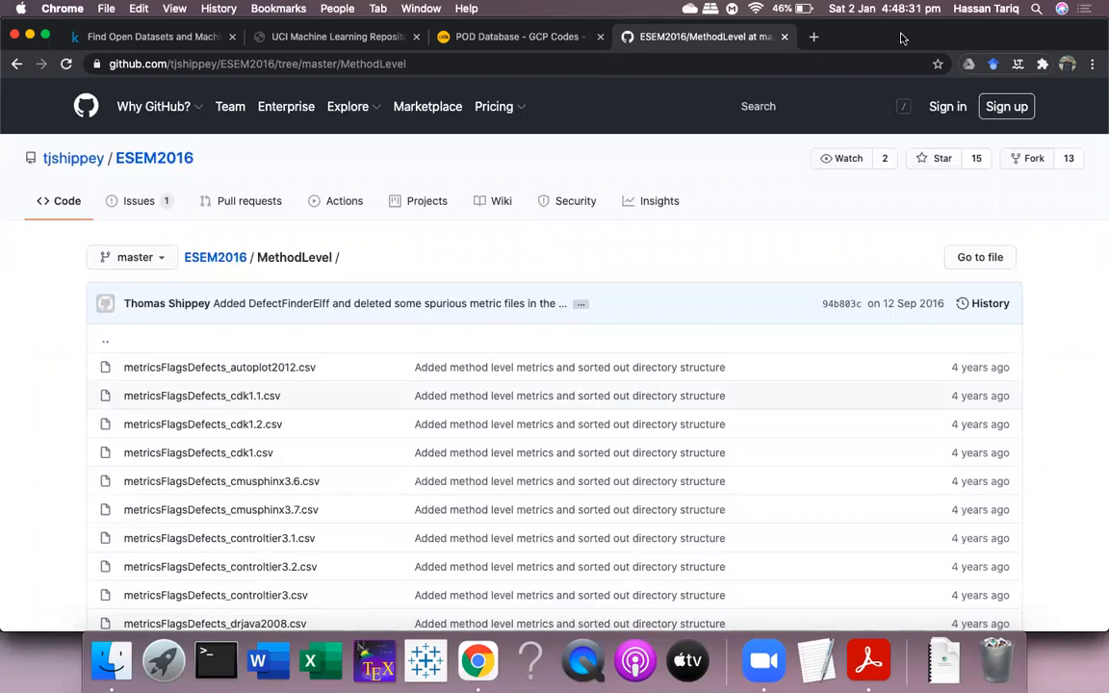
pyautogui.moveTo(905, 19)
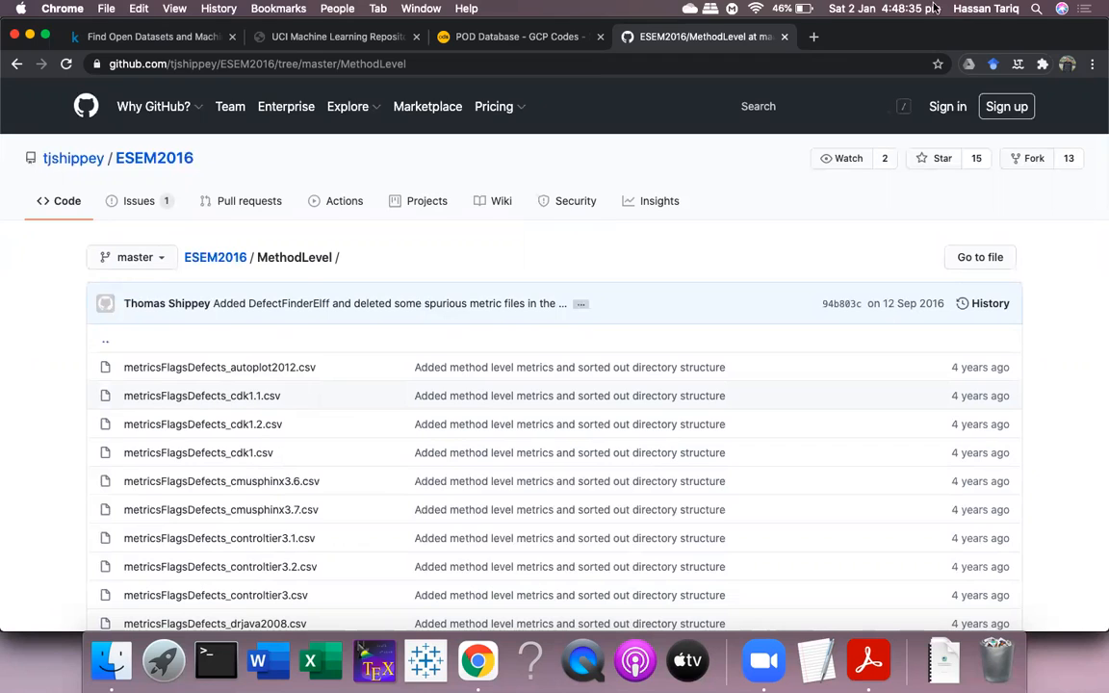
pyautogui.moveTo(1055, 42)
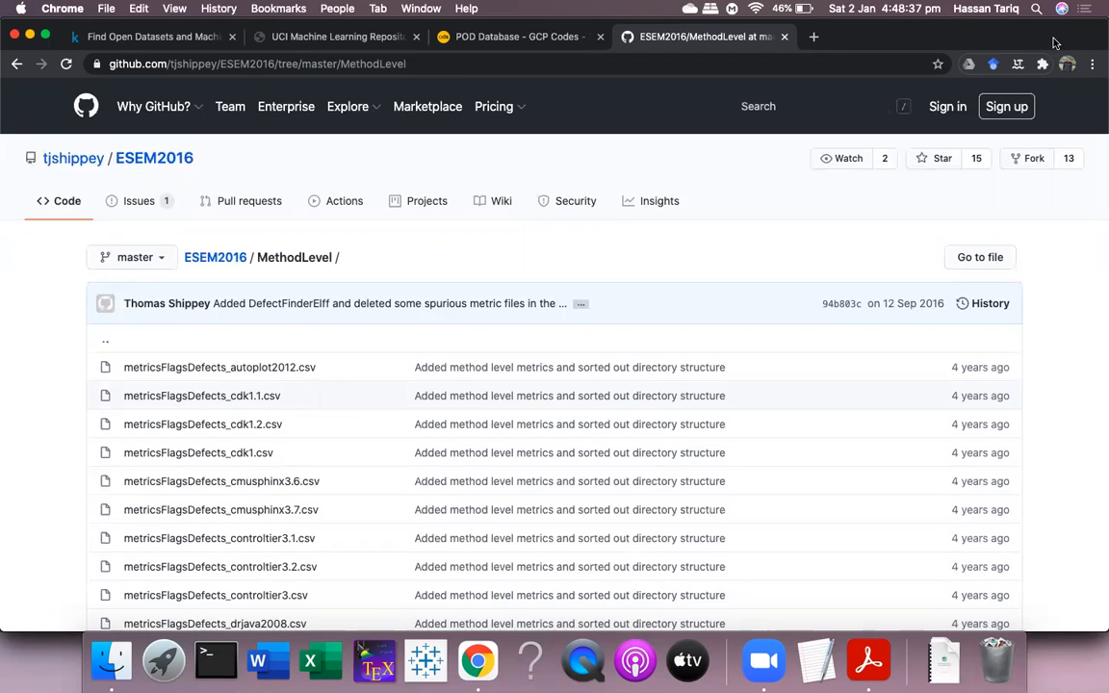
pyautogui.moveTo(928, 133)
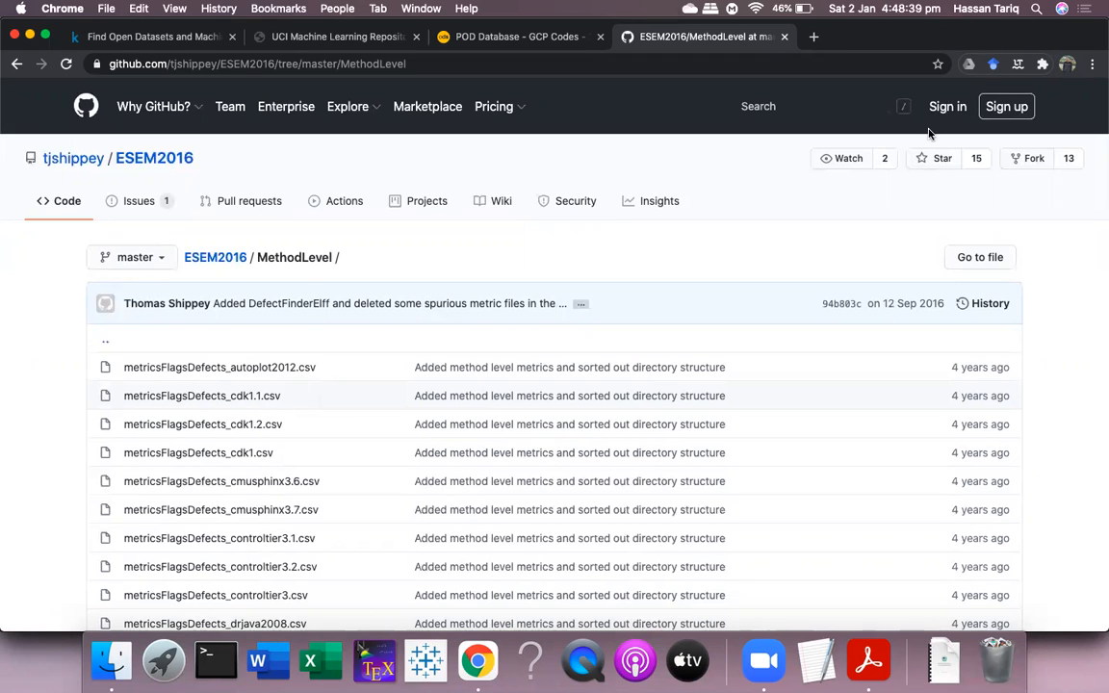